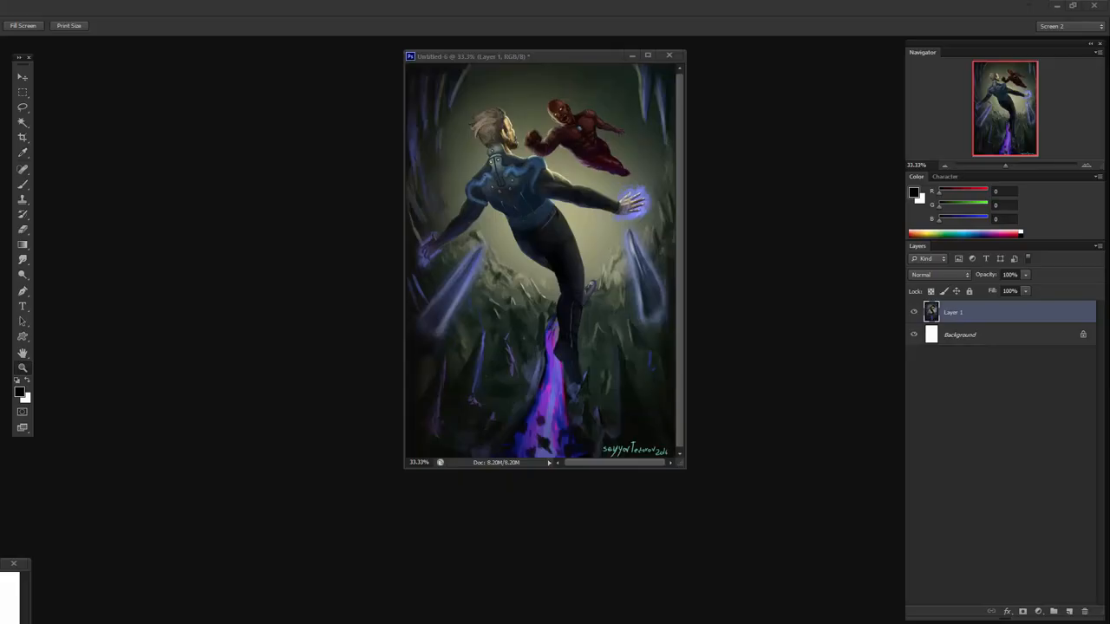
{"action": "mouse_move", "coordinate": [604, 111]}
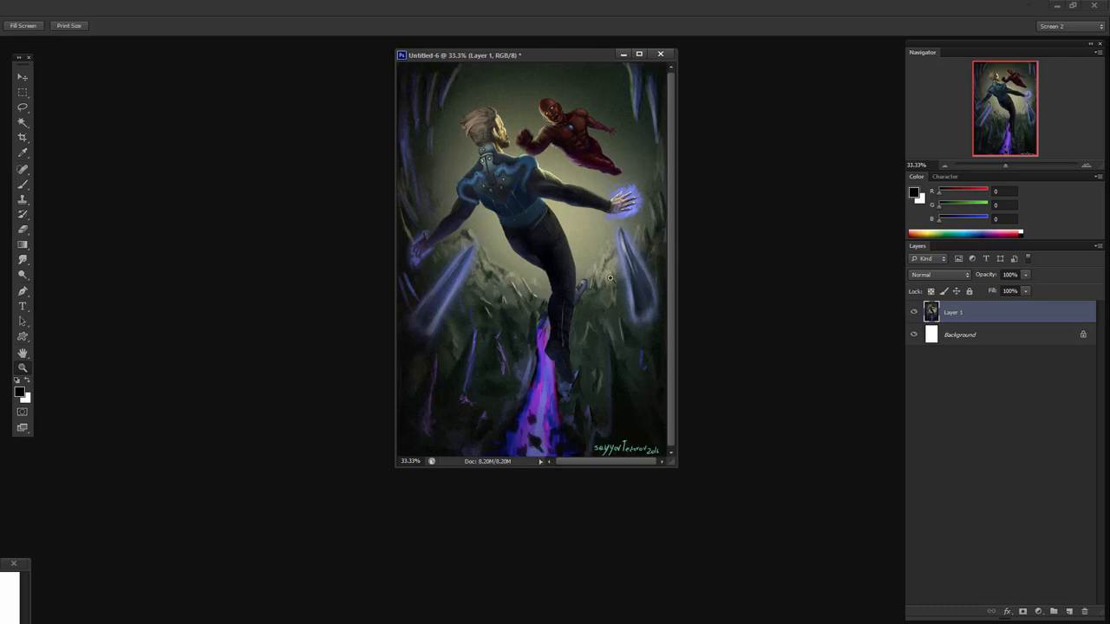
Step: Preview the painting in grayscale under a Working Gray - Dot Gain 20% proof setup
{"action": "left_click_drag", "start_coordinate": [534, 53], "coordinate": [455, 49]}
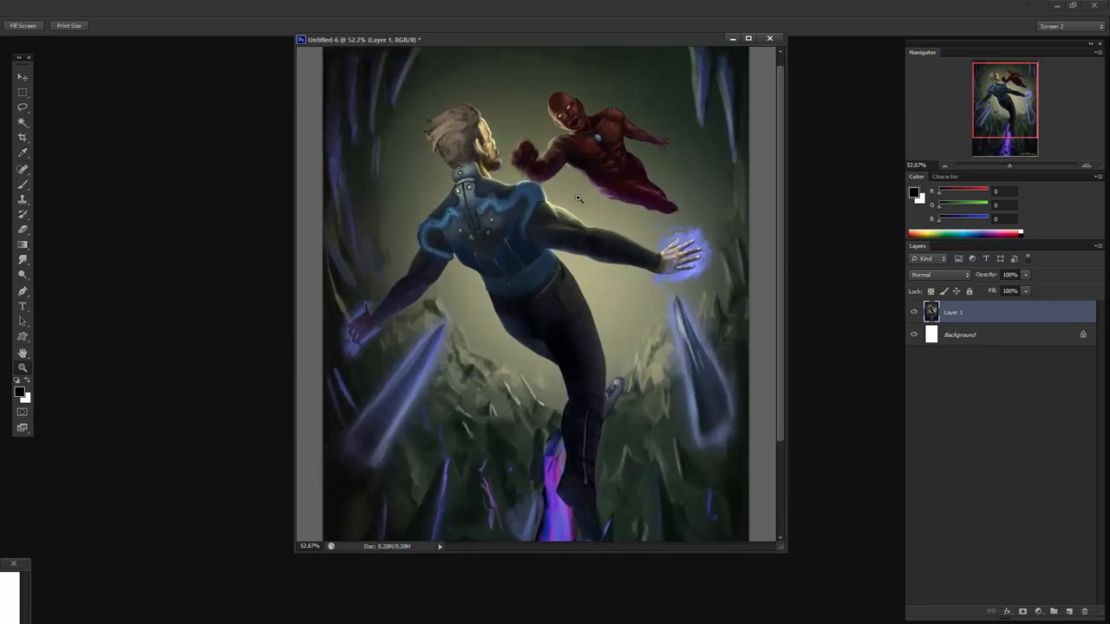
{"action": "mouse_move", "coordinate": [617, 184]}
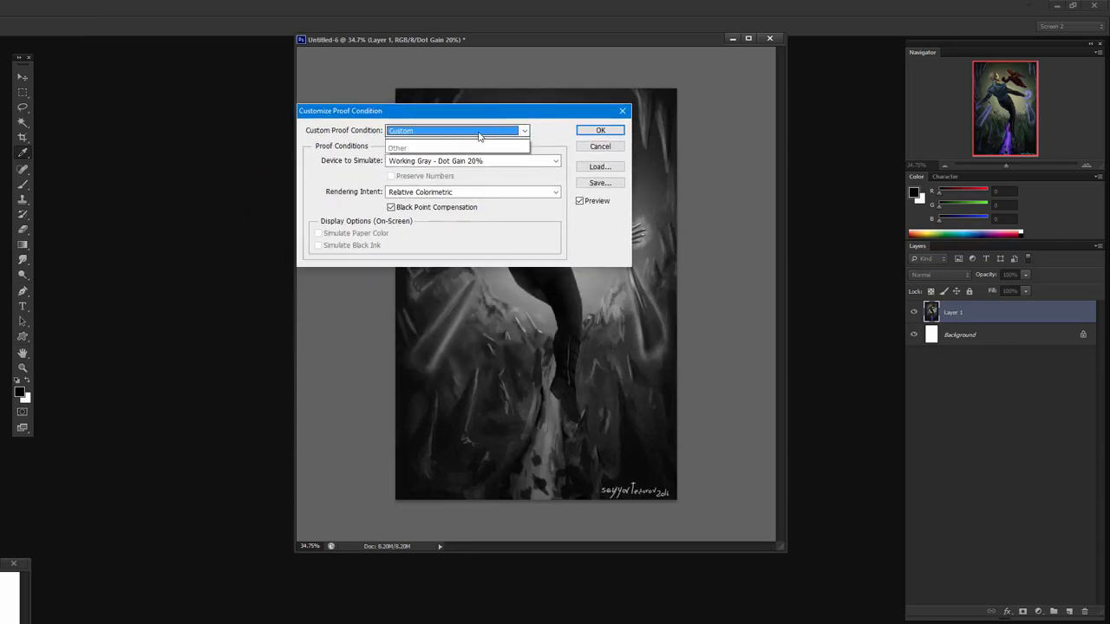
{"action": "left_click", "coordinate": [555, 160]}
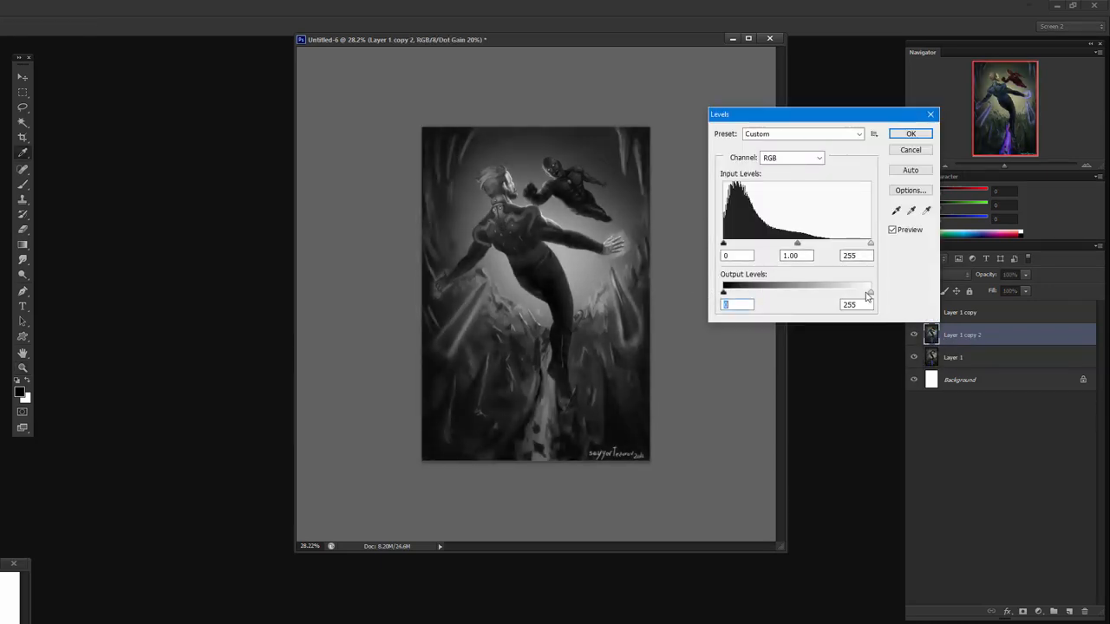
Step: Tone down highlights on the Layer 1 copy with Levels output white at 216
{"action": "left_click_drag", "start_coordinate": [870, 291], "coordinate": [848, 291]}
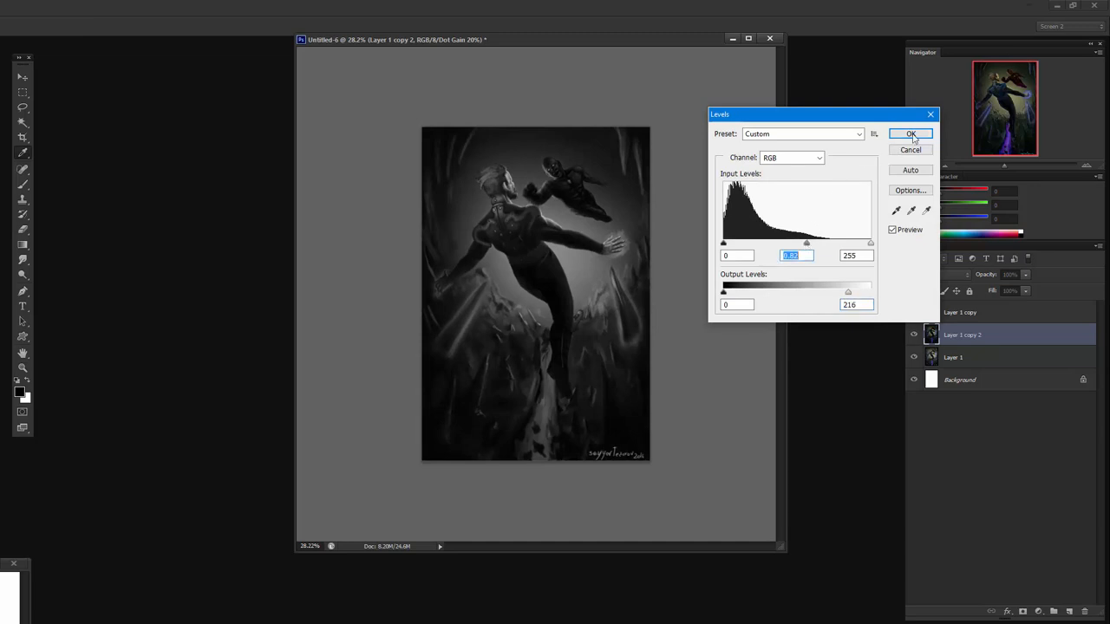
{"action": "left_click", "coordinate": [912, 134]}
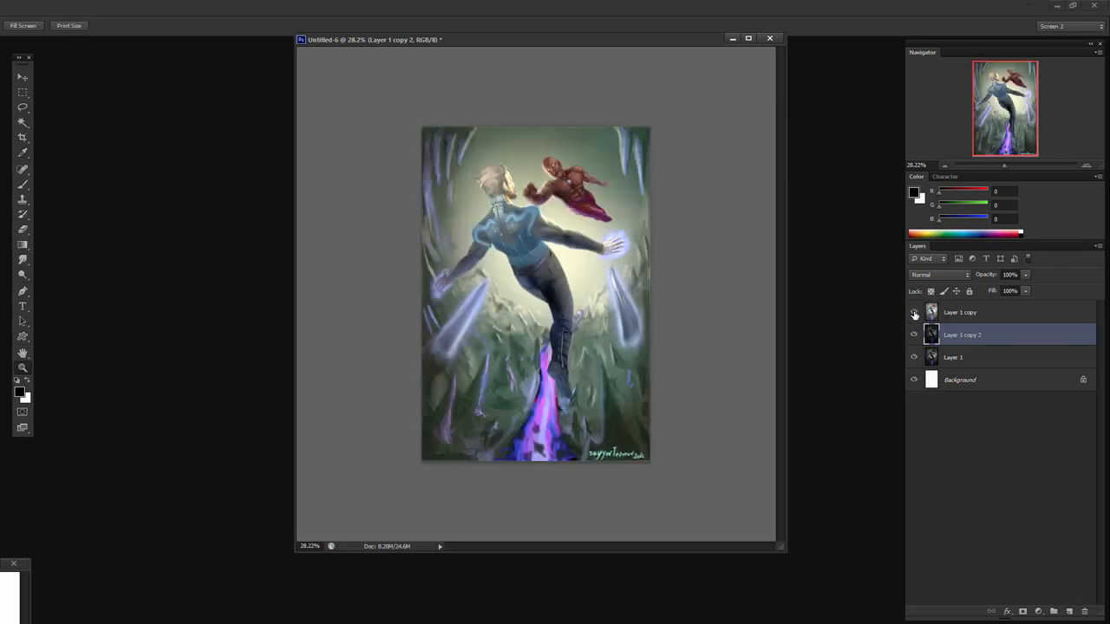
{"action": "left_click", "coordinate": [973, 312]}
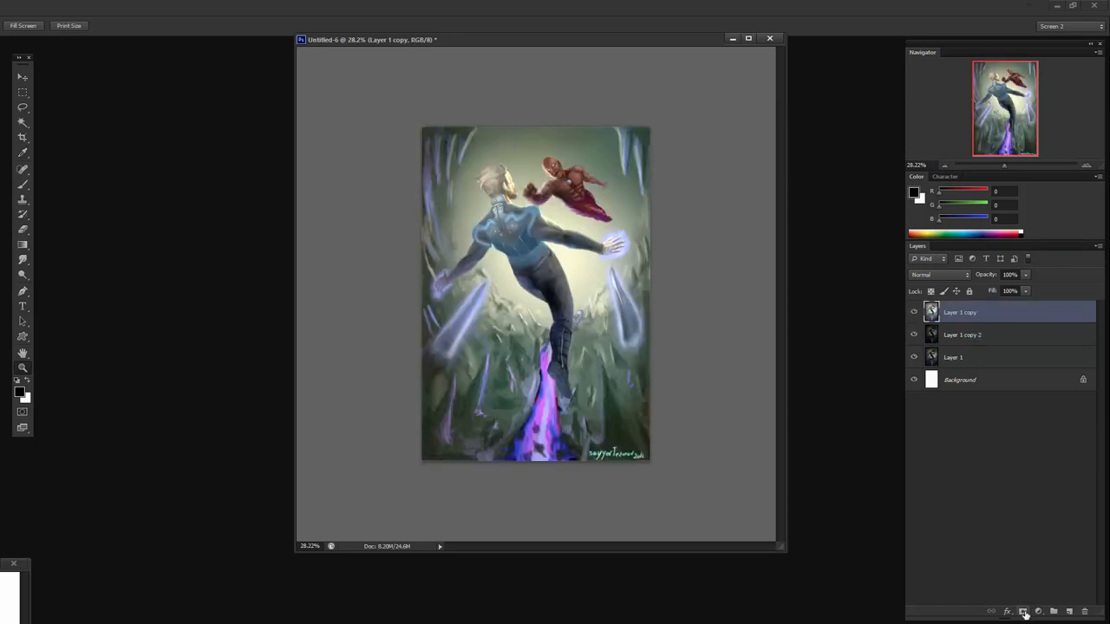
Step: Mask the top Layer 1 copy and paint it around the figure's torso and lower trail
{"action": "left_click", "coordinate": [1025, 610]}
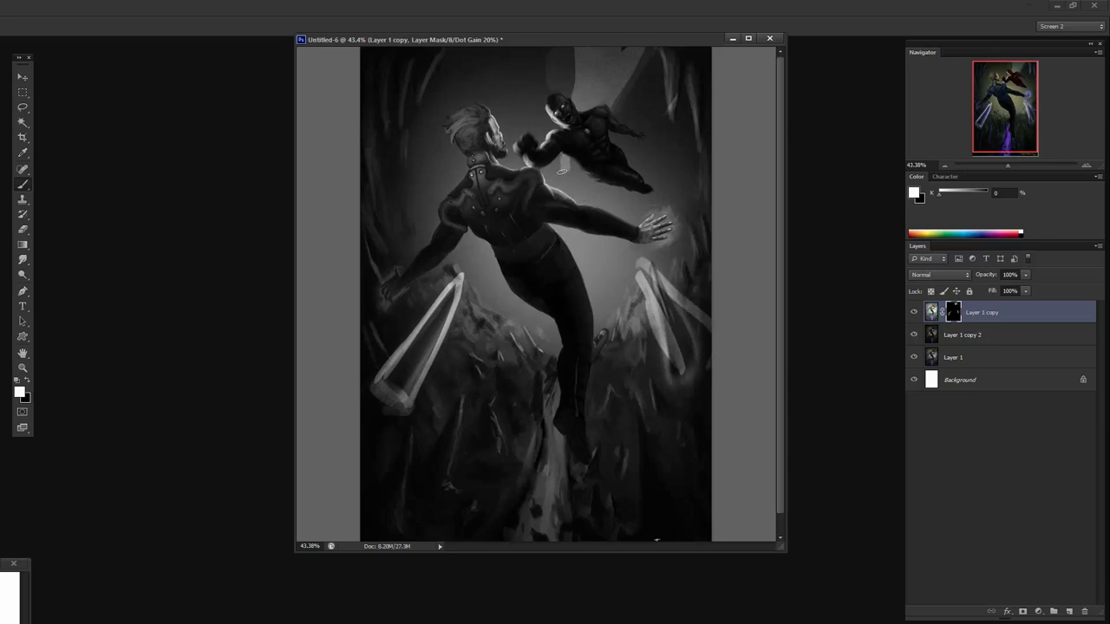
{"action": "left_click", "coordinate": [571, 178]}
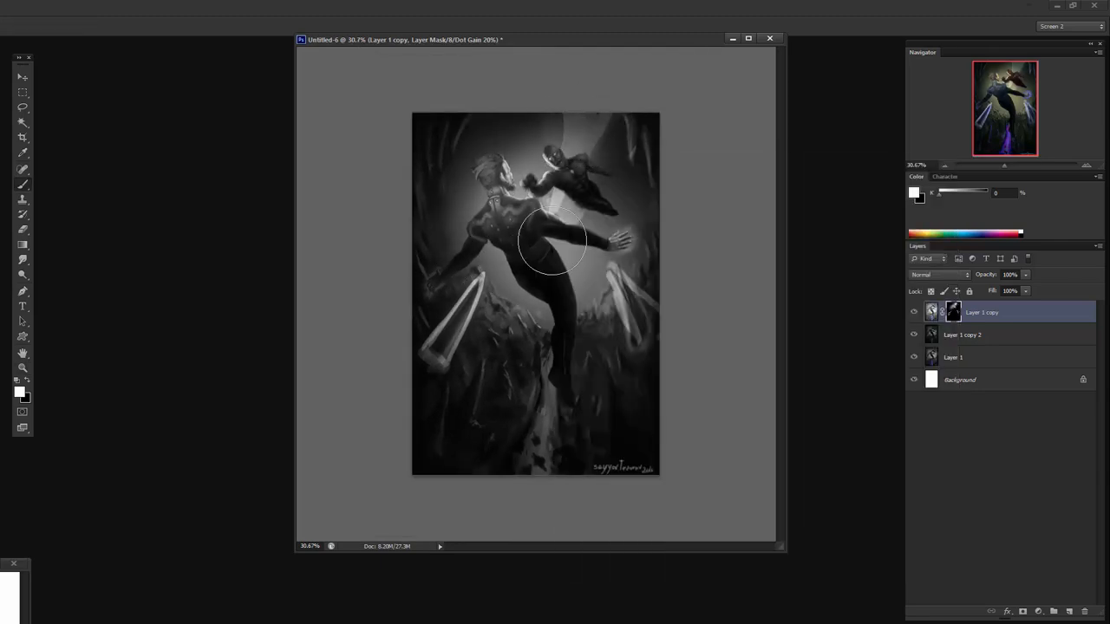
{"action": "left_click_drag", "start_coordinate": [552, 241], "coordinate": [517, 208]}
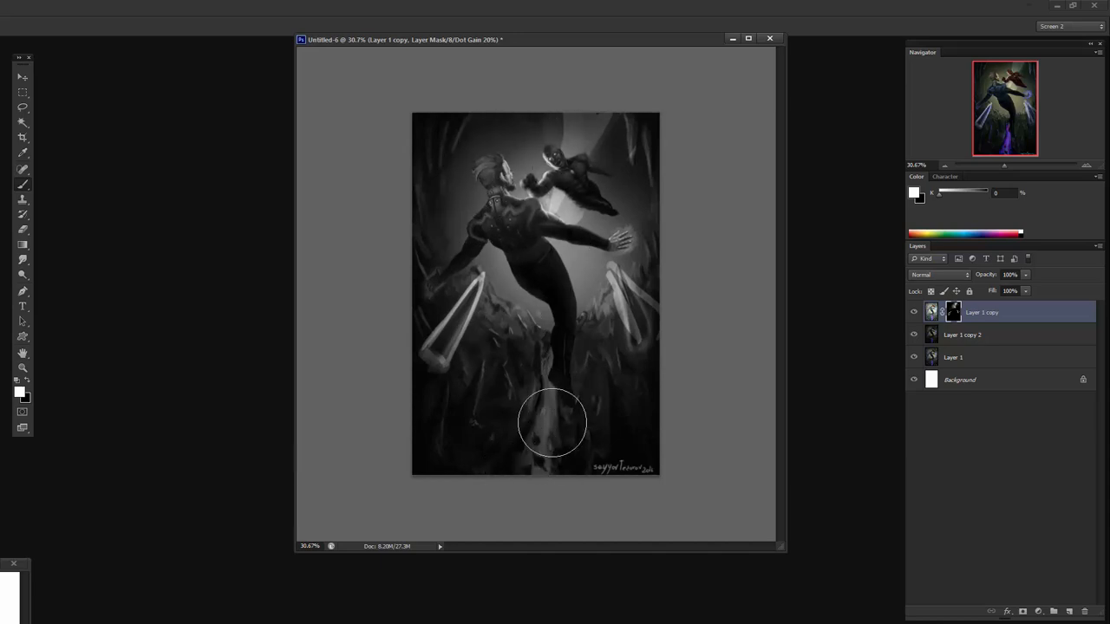
{"action": "left_click_drag", "start_coordinate": [551, 423], "coordinate": [531, 472]}
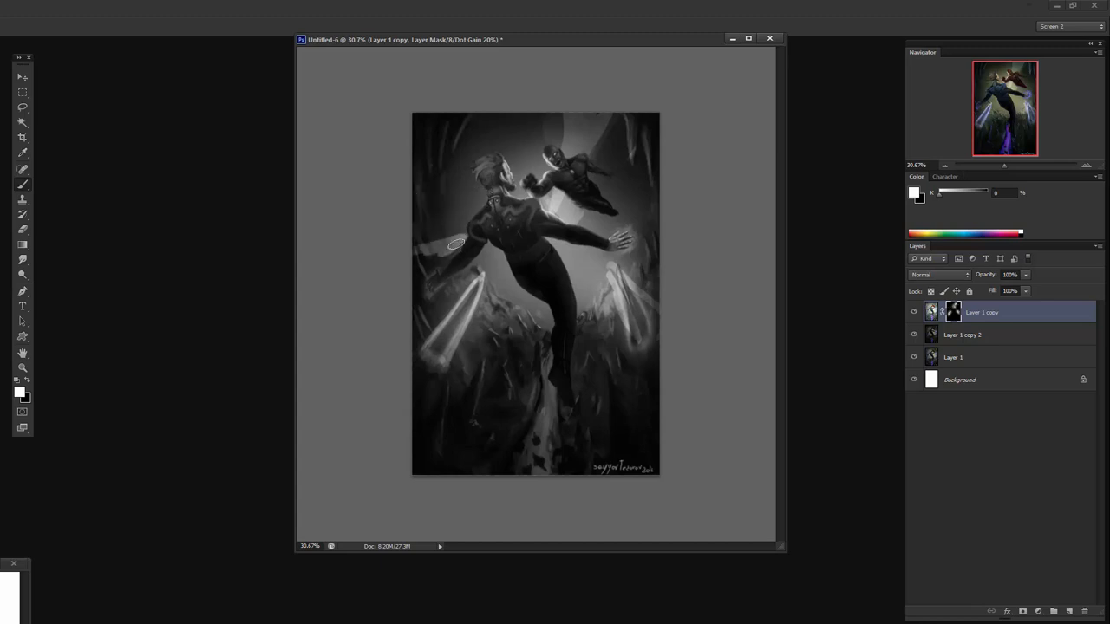
{"action": "mouse_move", "coordinate": [438, 264]}
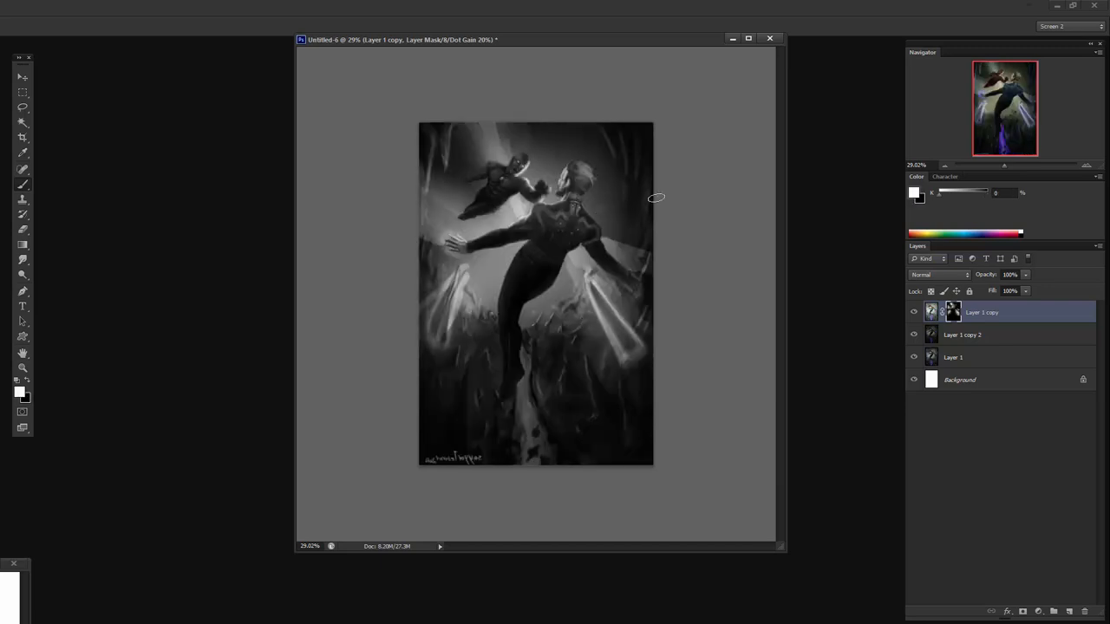
Step: Paint white streaks on the mask so light rays radiate from behind the figures
{"action": "left_click_drag", "start_coordinate": [655, 198], "coordinate": [648, 235]}
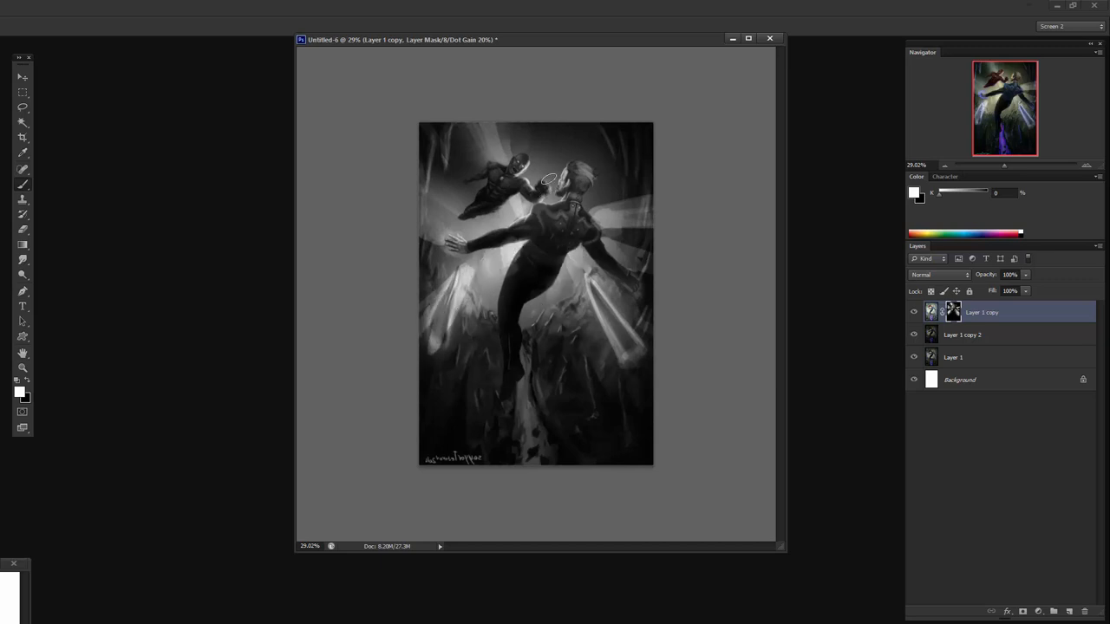
{"action": "left_click_drag", "start_coordinate": [546, 179], "coordinate": [504, 182]}
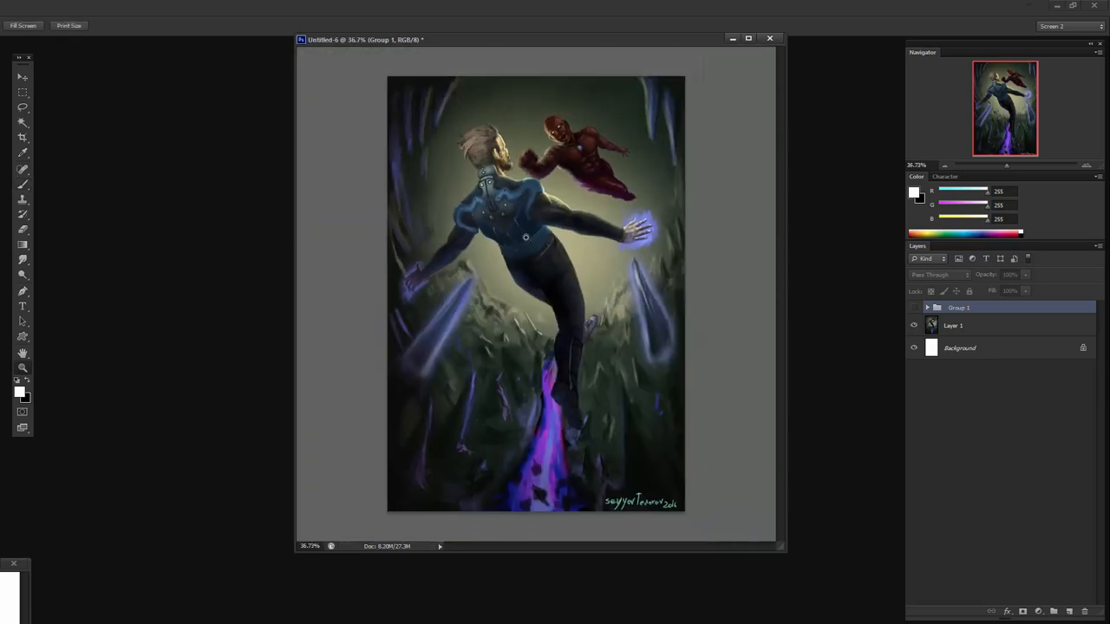
Step: Expand Group 1 and boost the top copy's saturation with Hue/Saturation
{"action": "left_click", "coordinate": [916, 309]}
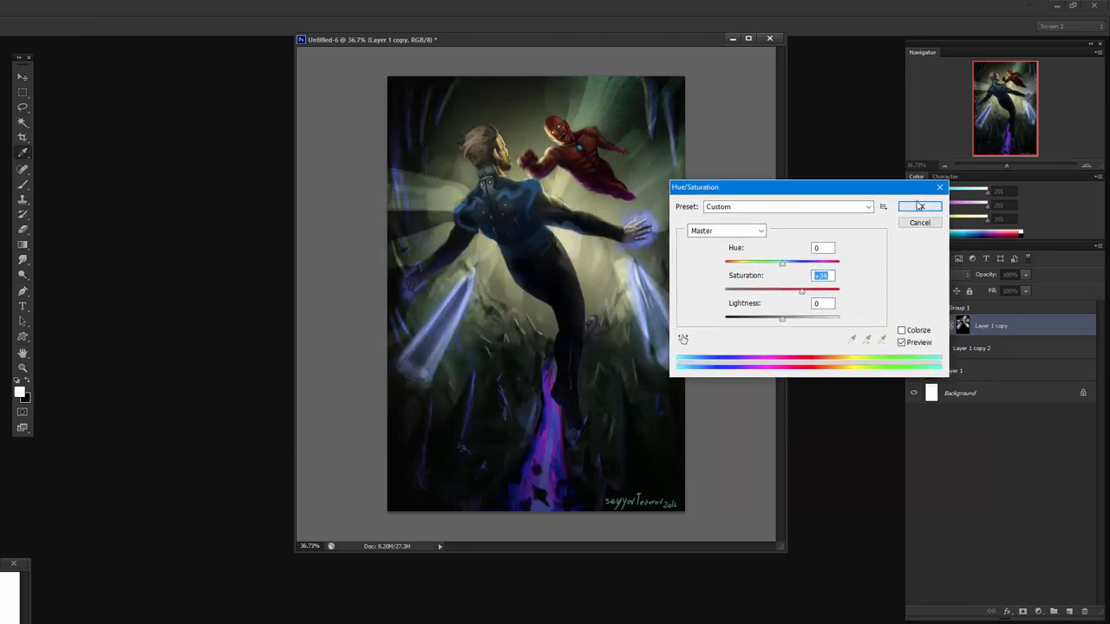
{"action": "left_click", "coordinate": [919, 207]}
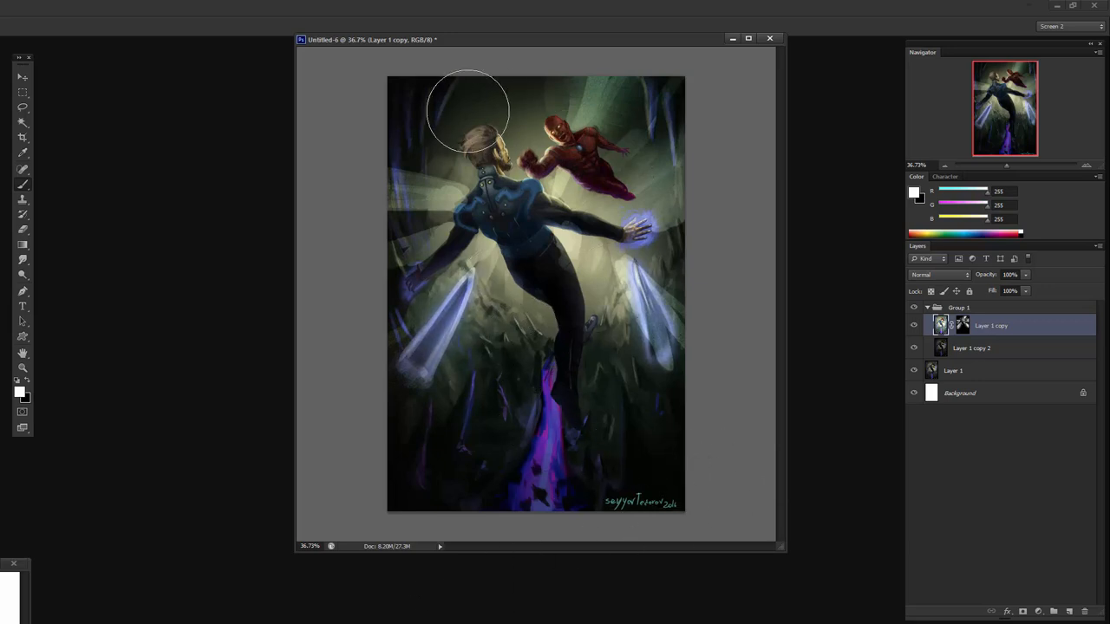
{"action": "mouse_move", "coordinate": [615, 388]}
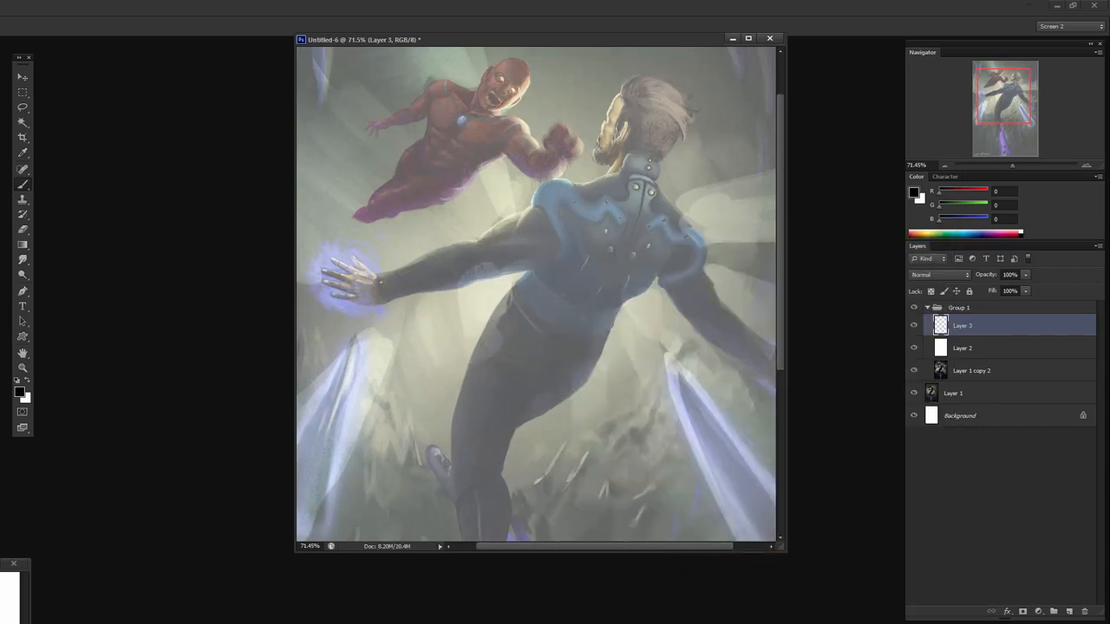
Step: Paint the pale overlay layer and sketch the hero's arms as joints and lines
{"action": "left_click_drag", "start_coordinate": [378, 277], "coordinate": [486, 297]}
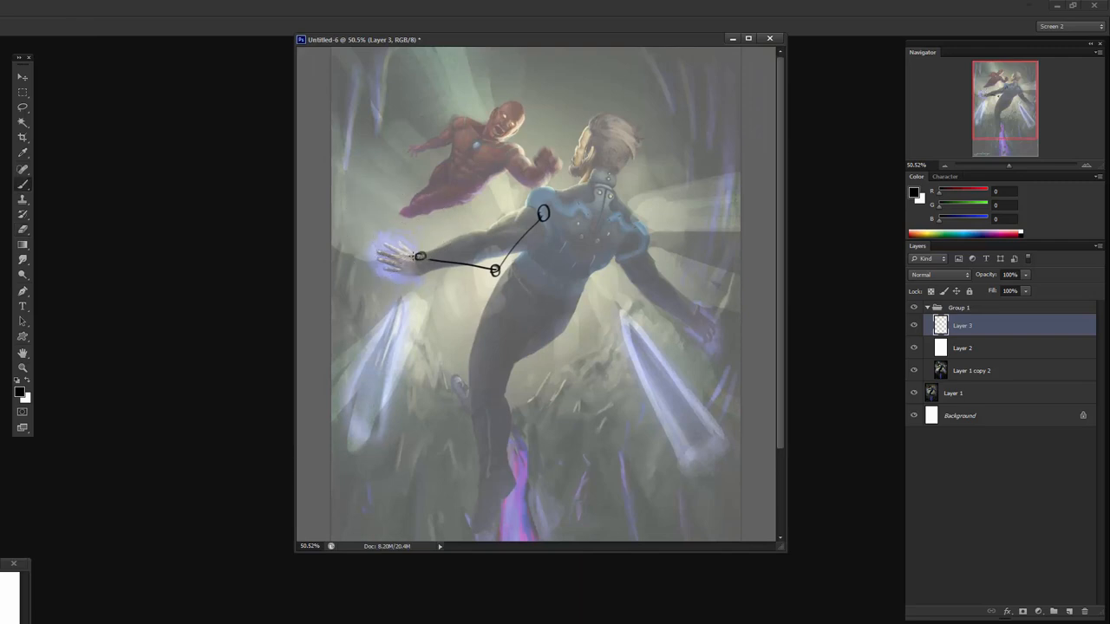
{"action": "mouse_move", "coordinate": [529, 222]}
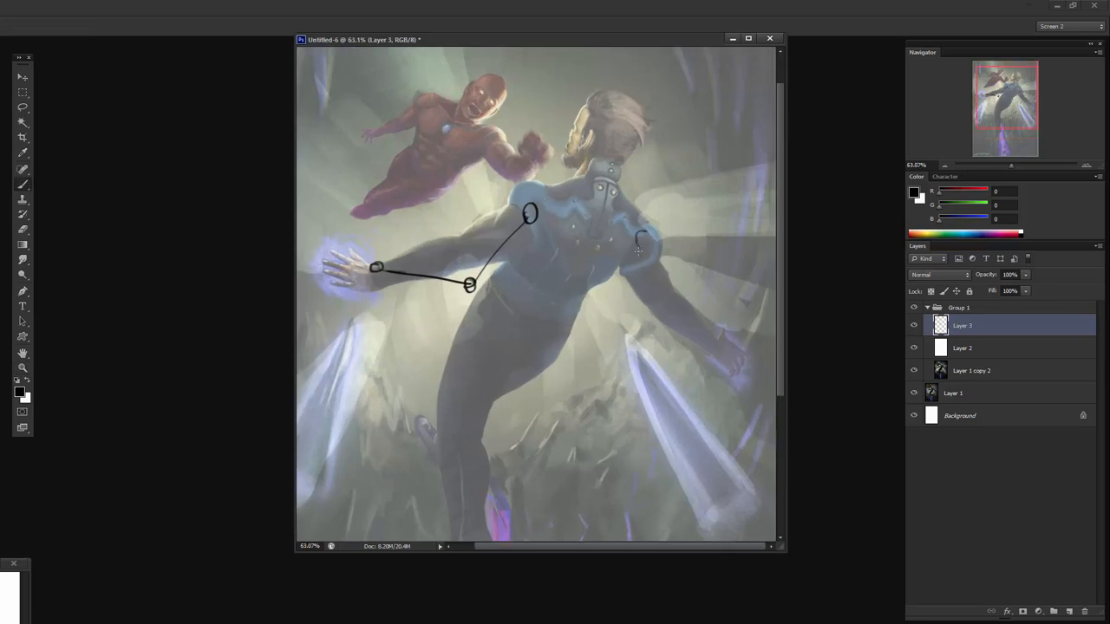
{"action": "left_click_drag", "start_coordinate": [642, 246], "coordinate": [694, 295]}
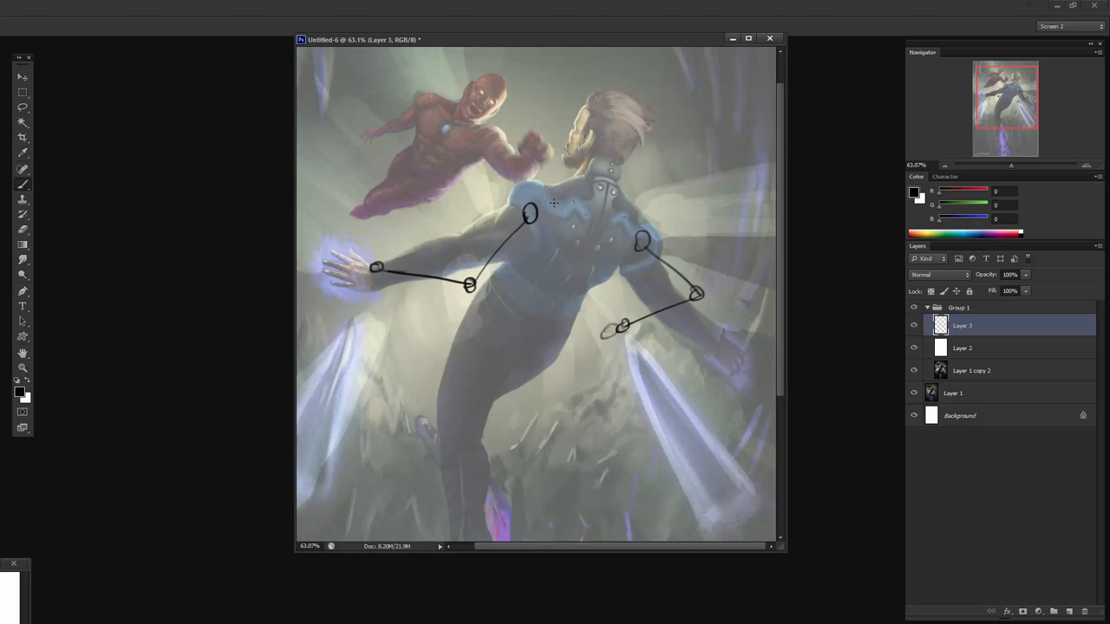
{"action": "mouse_move", "coordinate": [562, 193]}
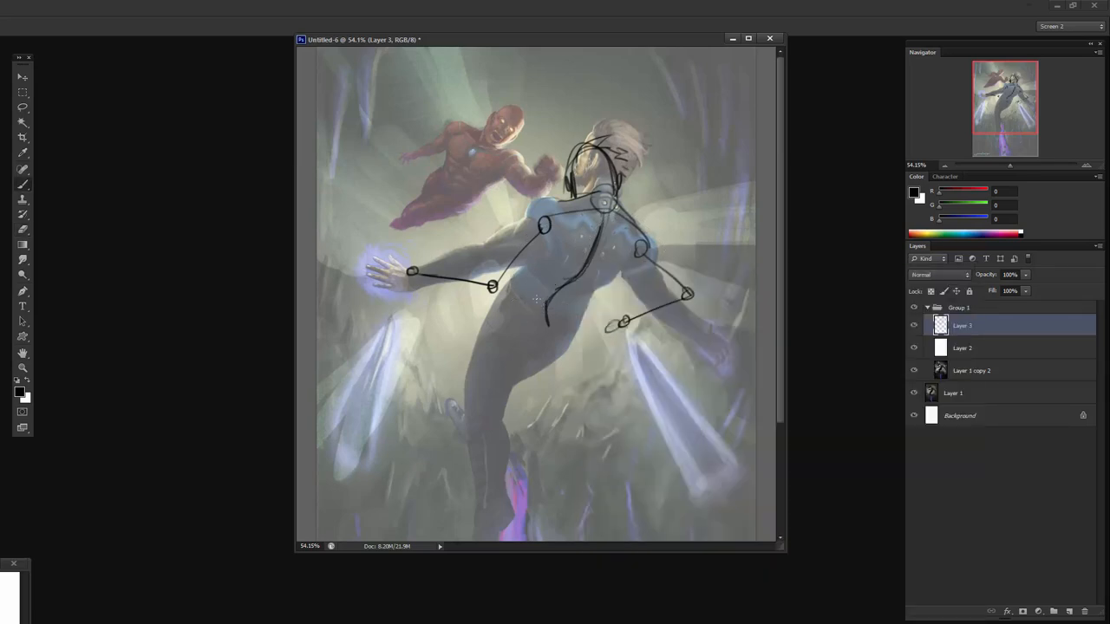
{"action": "mouse_move", "coordinate": [528, 326]}
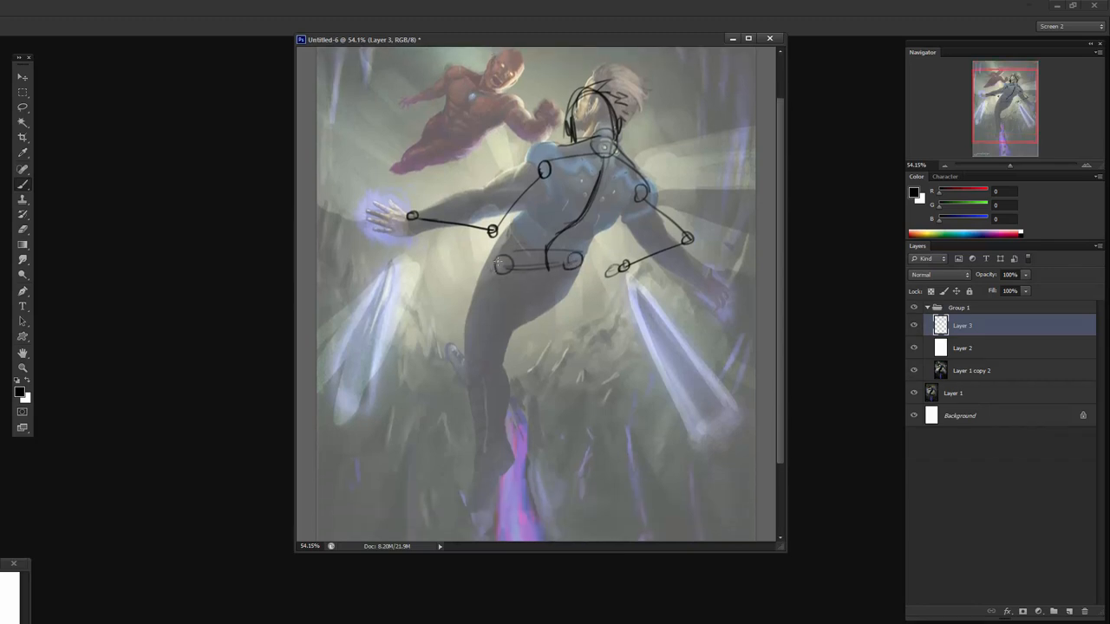
Step: Extend the skeleton through hips and legs, adding torso contours and a head outline
{"action": "left_click_drag", "start_coordinate": [503, 264], "coordinate": [430, 333]}
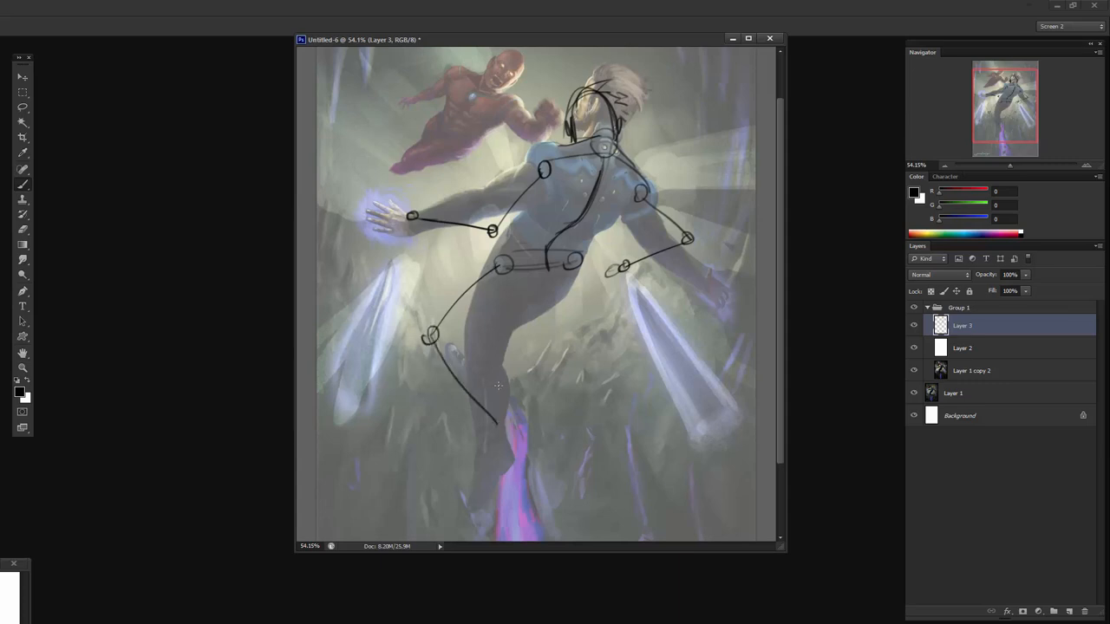
{"action": "mouse_move", "coordinate": [555, 284]}
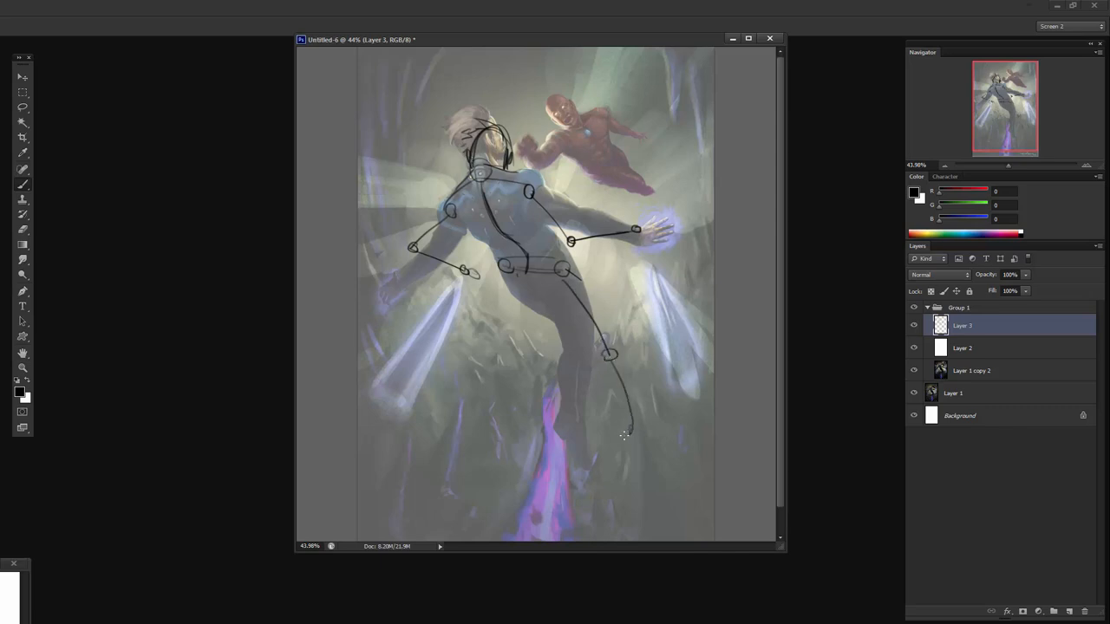
{"action": "left_click_drag", "start_coordinate": [610, 356], "coordinate": [624, 469]}
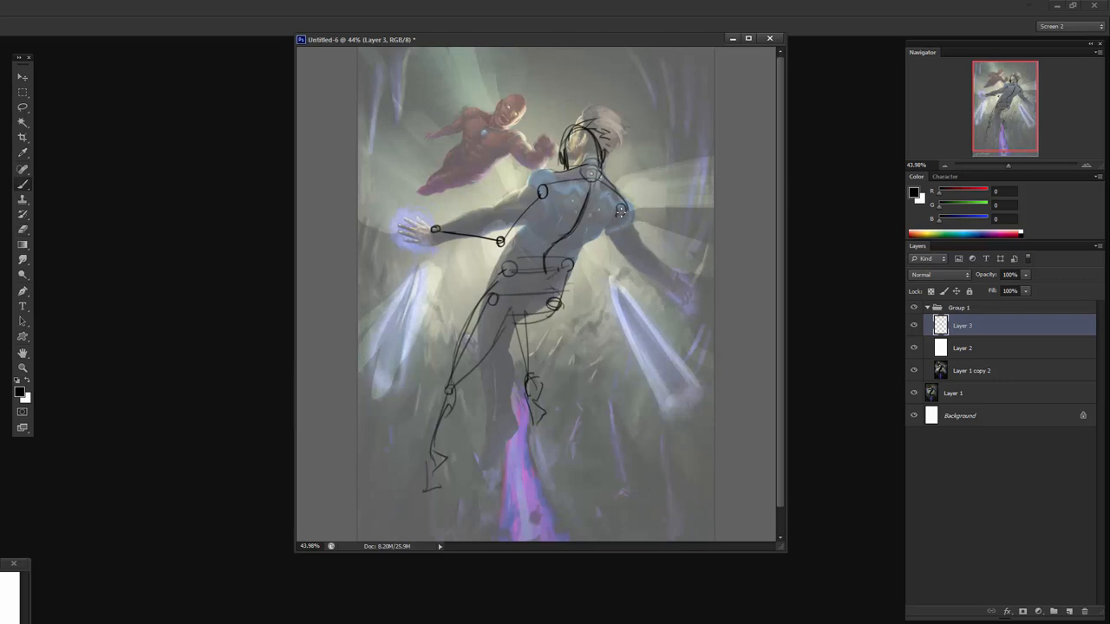
{"action": "left_click_drag", "start_coordinate": [625, 211], "coordinate": [638, 326]}
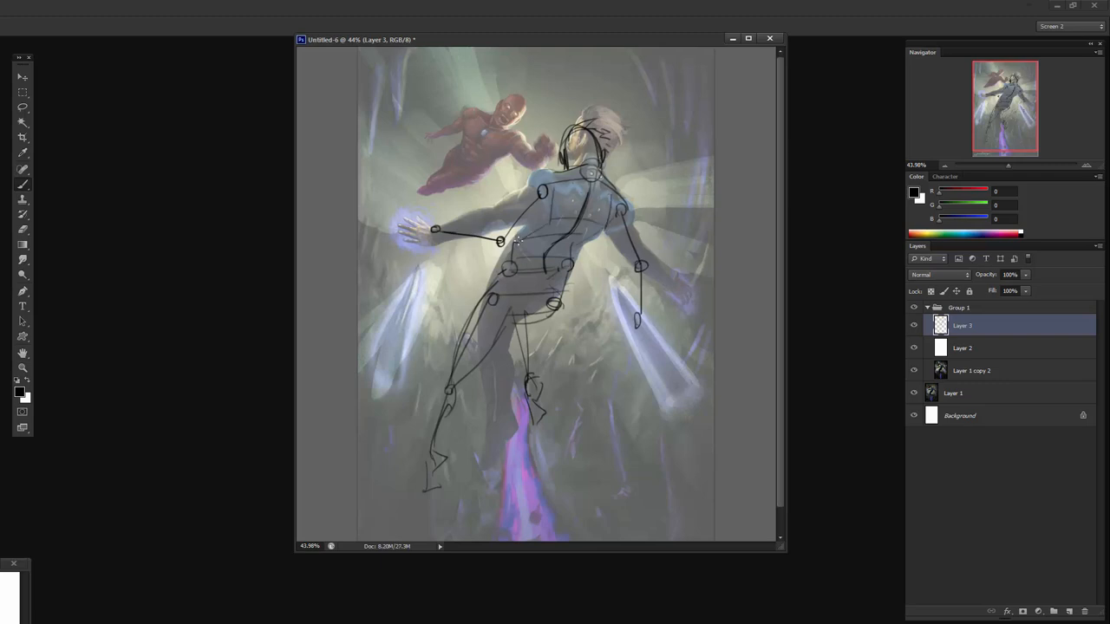
{"action": "mouse_move", "coordinate": [609, 290]}
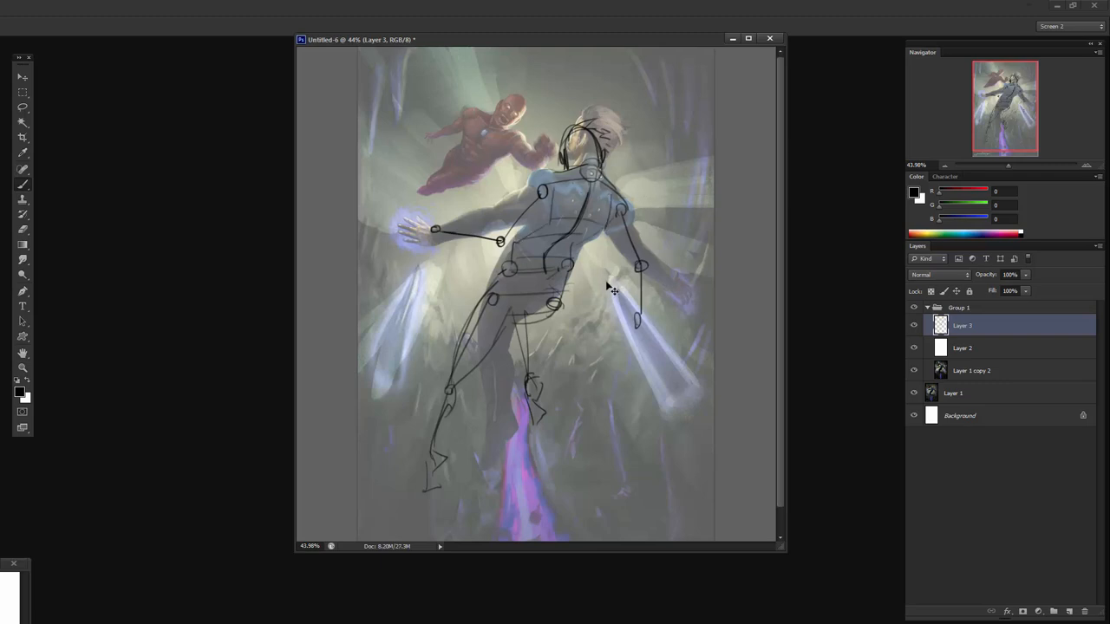
{"action": "left_click_drag", "start_coordinate": [614, 292], "coordinate": [607, 276]}
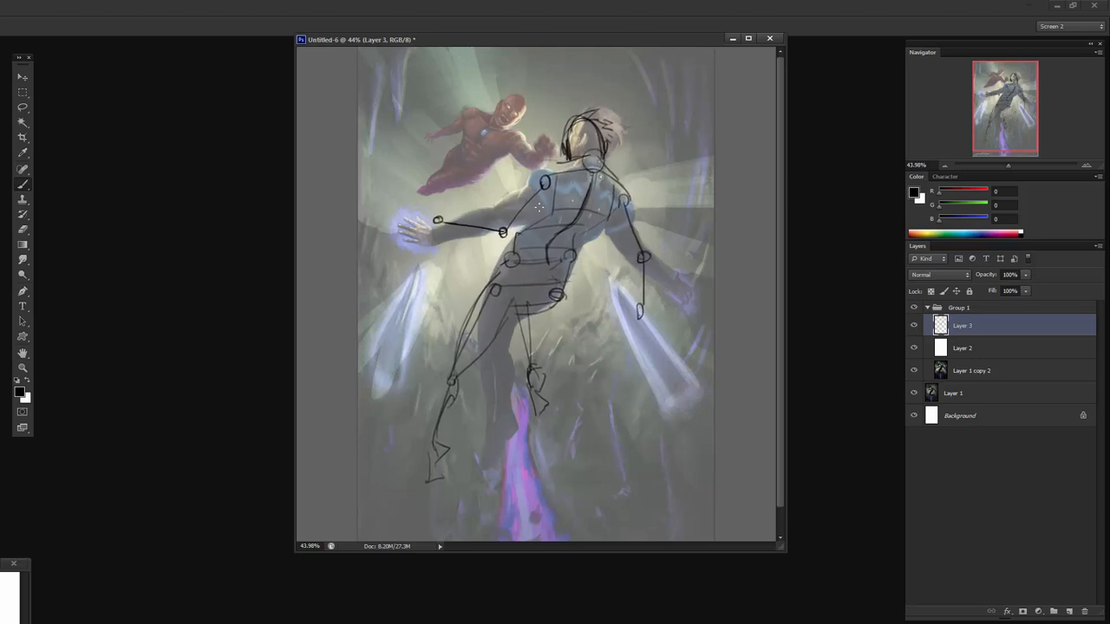
{"action": "mouse_move", "coordinate": [455, 274]}
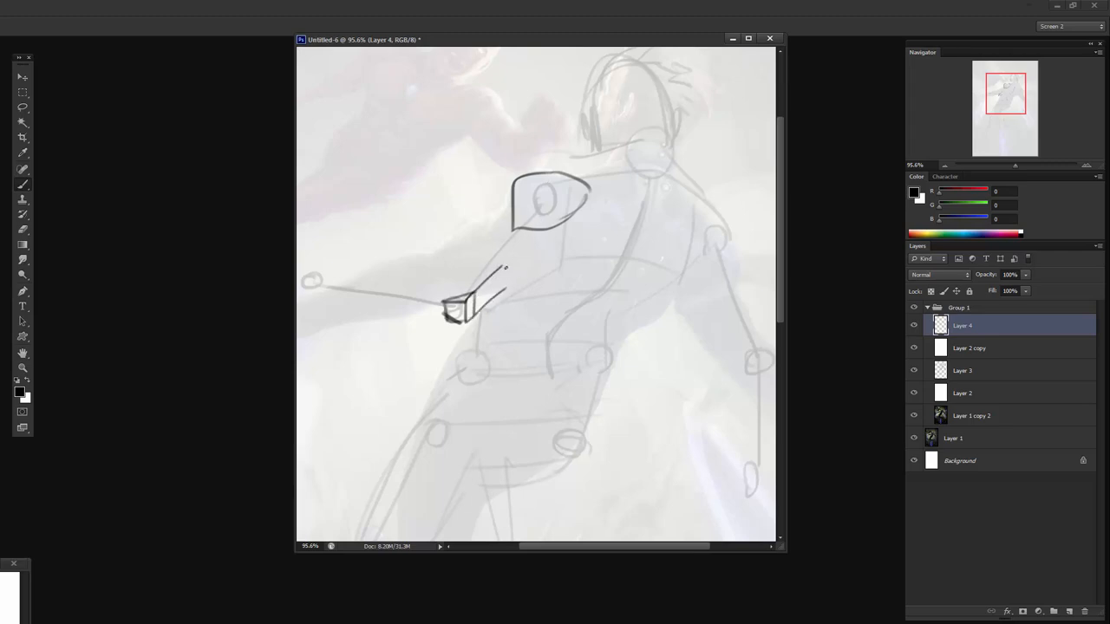
Step: Draw blocky forearm and shoulder forms along the hero's outstretched arm on Layer 4
{"action": "left_click_drag", "start_coordinate": [500, 260], "coordinate": [546, 277]}
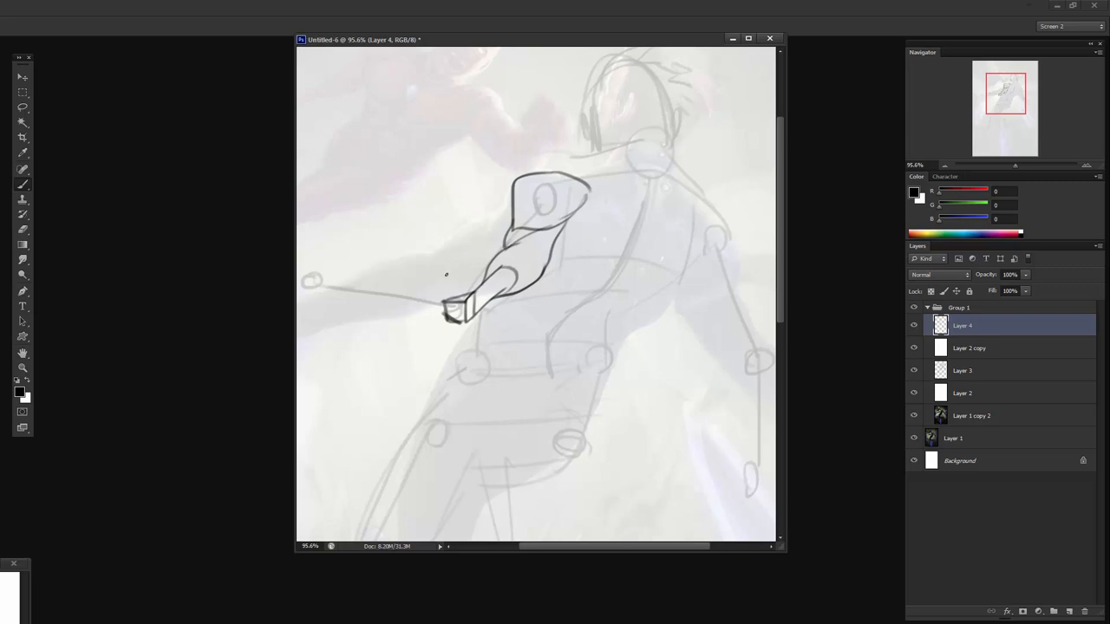
{"action": "left_click_drag", "start_coordinate": [447, 264], "coordinate": [465, 277]}
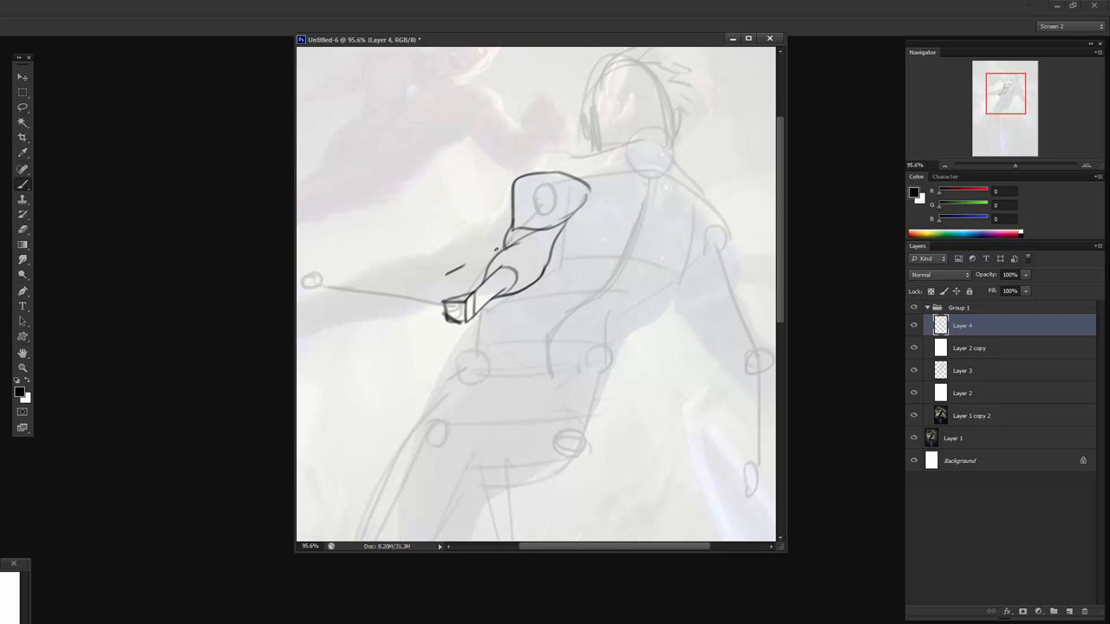
{"action": "left_click_drag", "start_coordinate": [448, 269], "coordinate": [511, 229]}
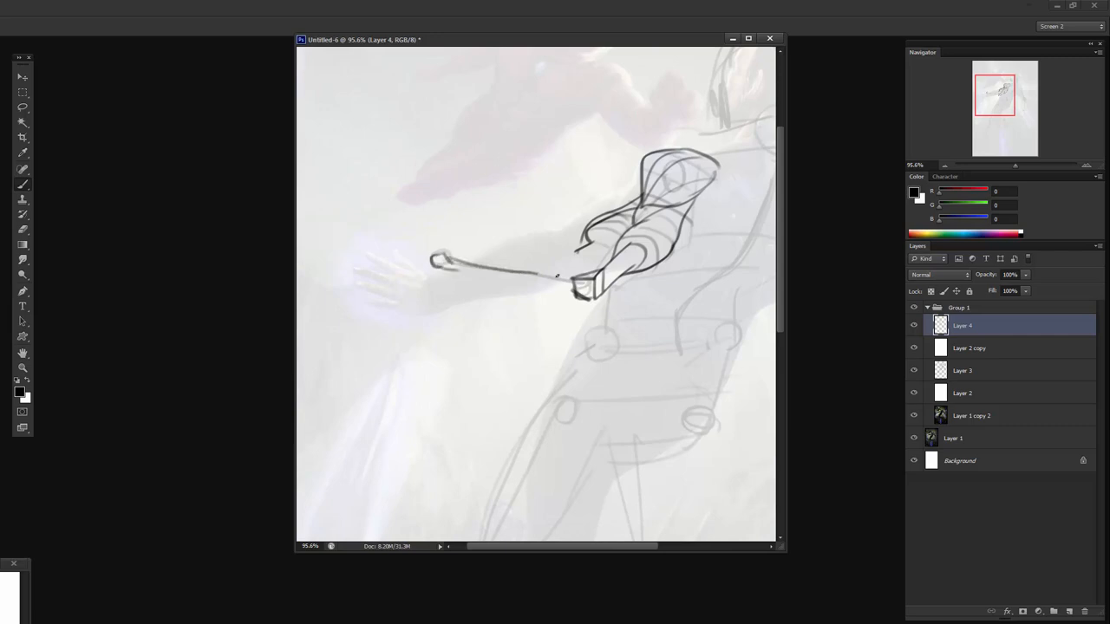
Step: Sketch the wrist, outstretched hand fingers and refined outlines of the first arm
{"action": "left_click_drag", "start_coordinate": [442, 260], "coordinate": [573, 291]}
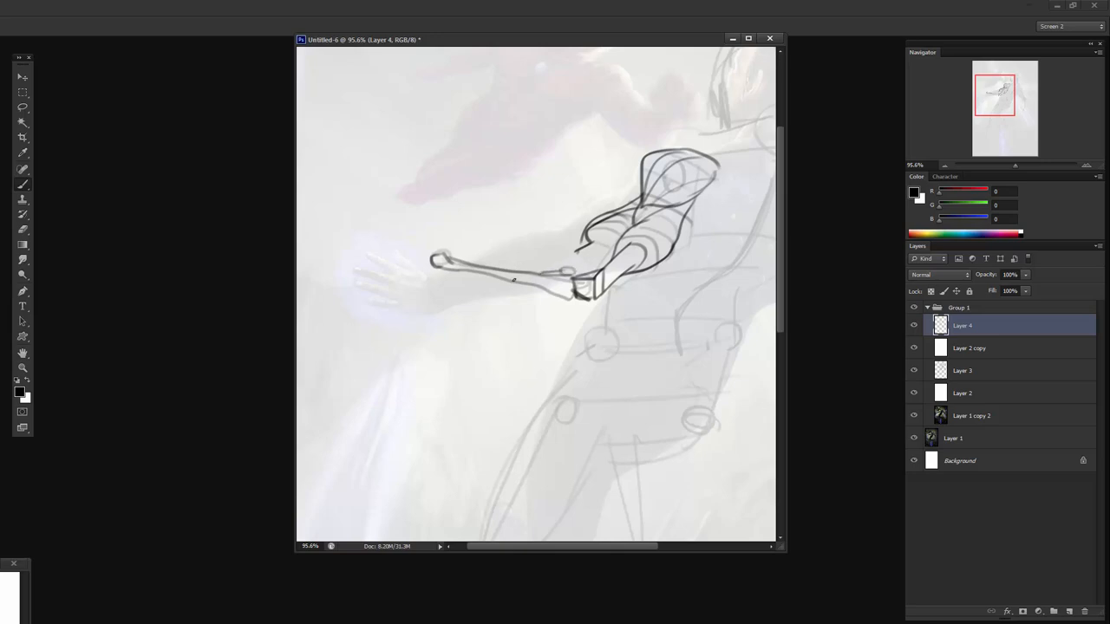
{"action": "mouse_move", "coordinate": [512, 284]}
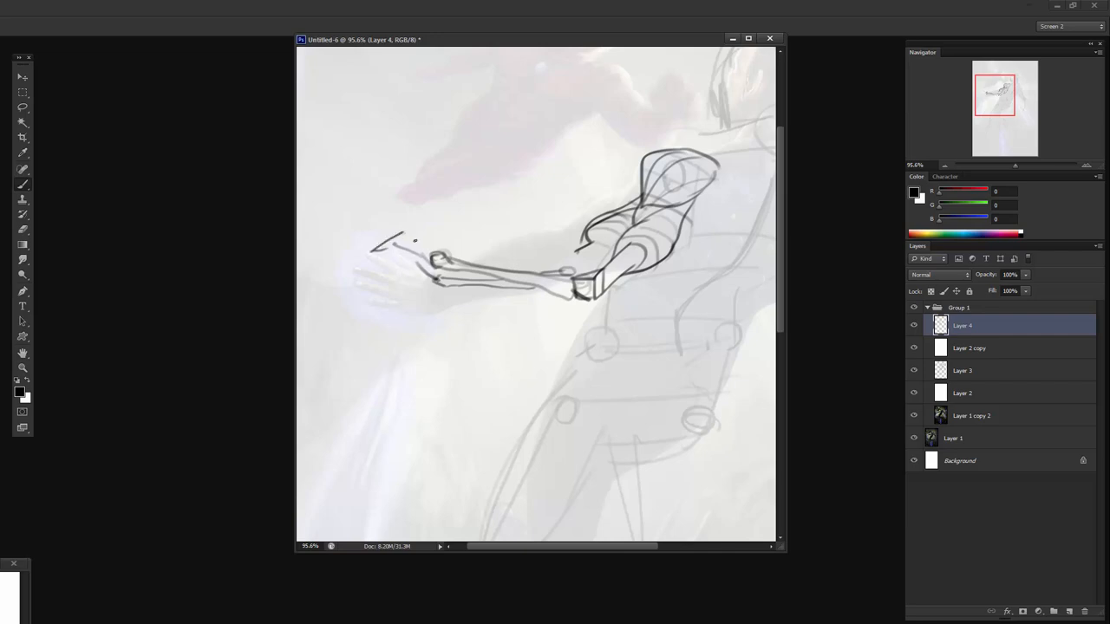
{"action": "left_click_drag", "start_coordinate": [390, 234], "coordinate": [442, 260]}
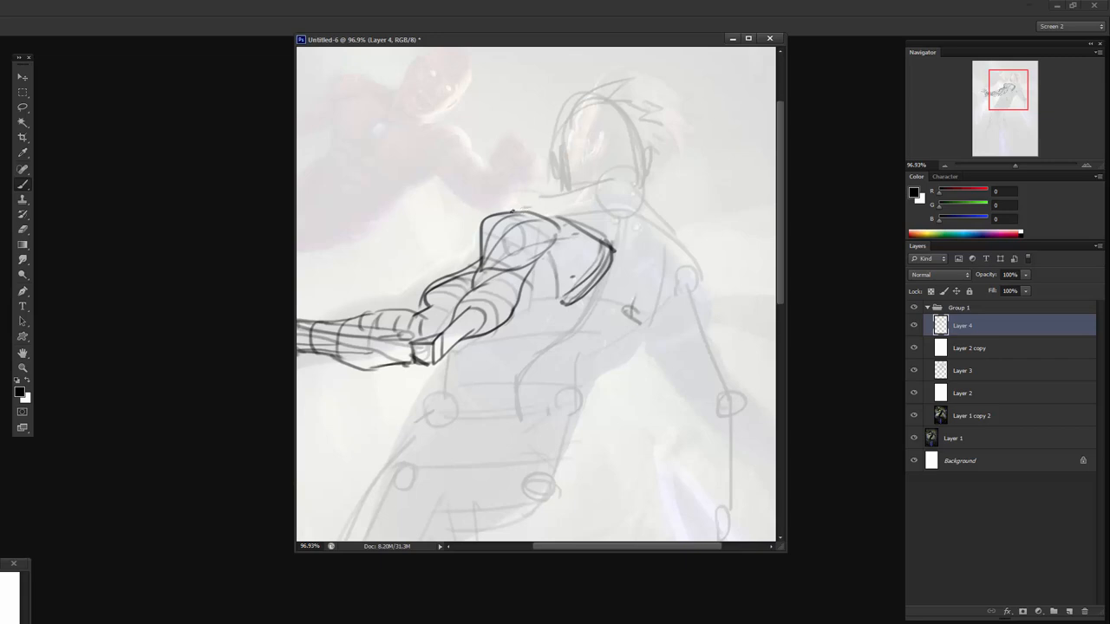
{"action": "left_click_drag", "start_coordinate": [538, 208], "coordinate": [610, 182]}
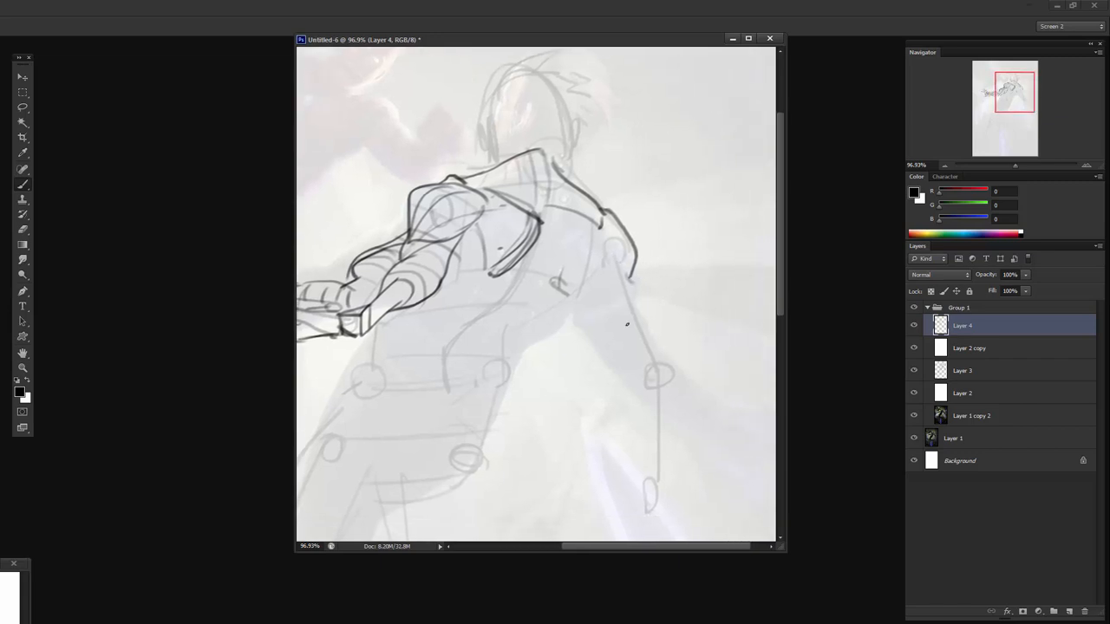
Step: Draw the second arm with its boxy forearm cuff connecting back to the shoulder
{"action": "left_click_drag", "start_coordinate": [633, 308], "coordinate": [651, 373]}
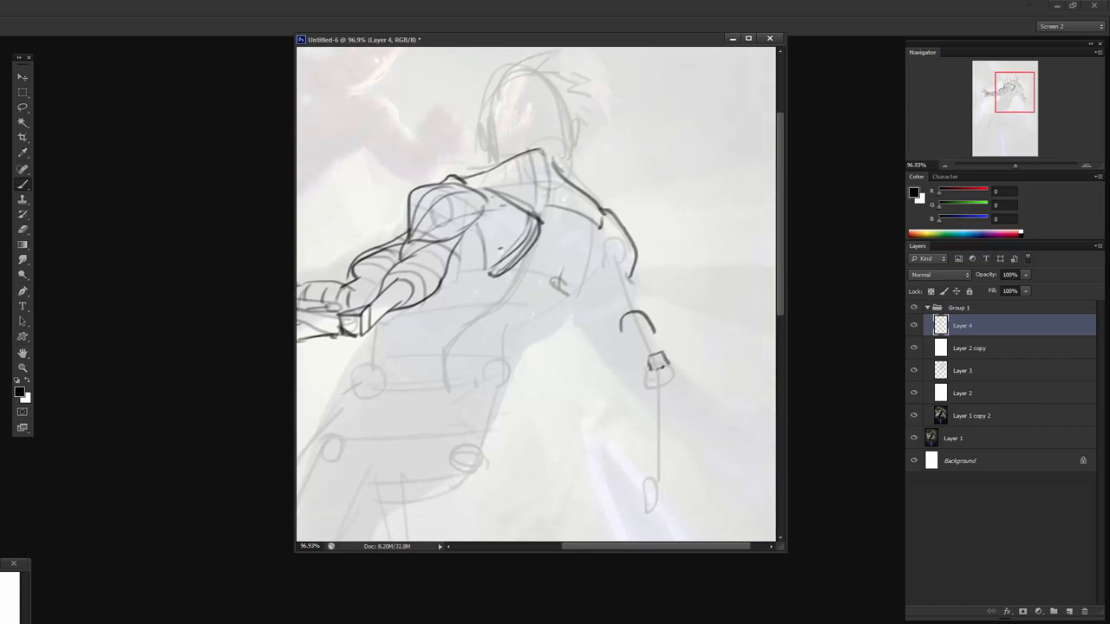
{"action": "left_click_drag", "start_coordinate": [648, 359], "coordinate": [667, 381]}
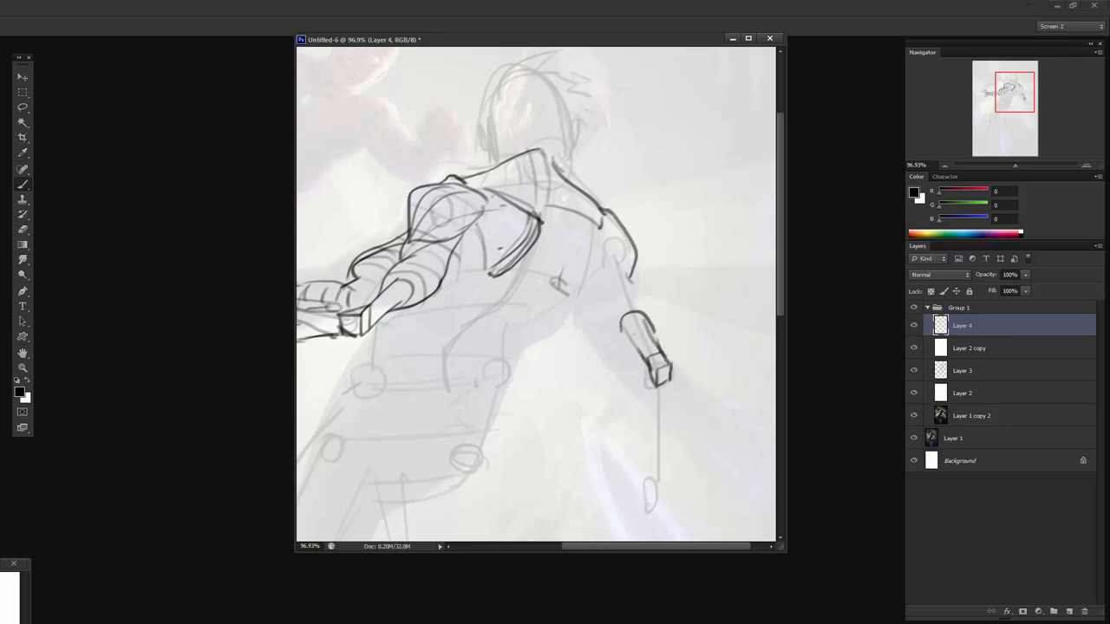
{"action": "left_click_drag", "start_coordinate": [624, 295], "coordinate": [656, 364]}
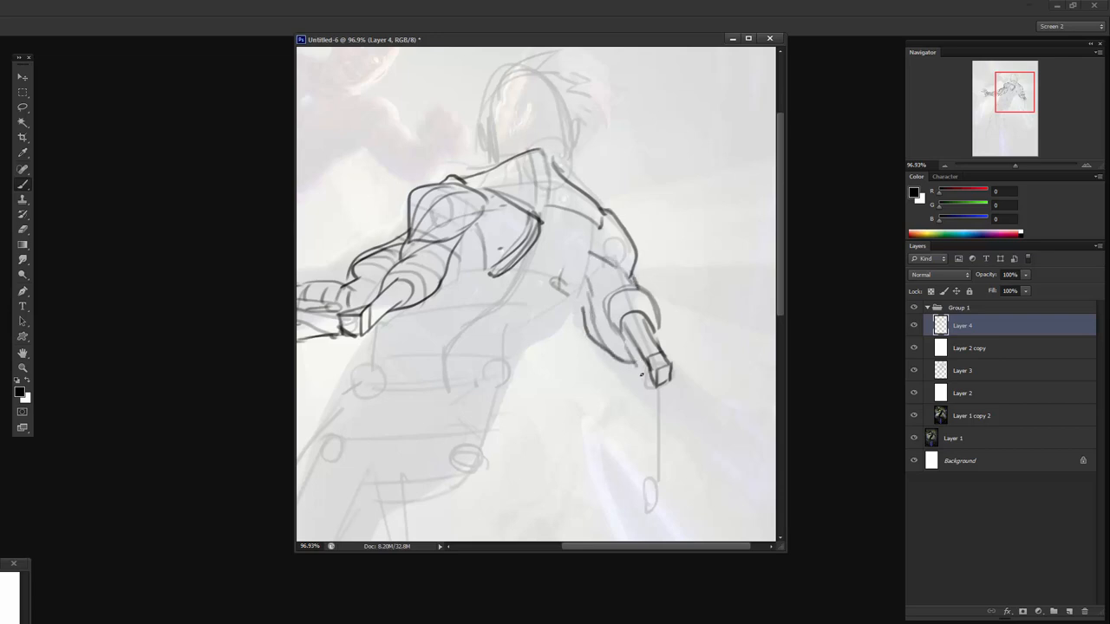
{"action": "left_click_drag", "start_coordinate": [645, 378], "coordinate": [650, 407]}
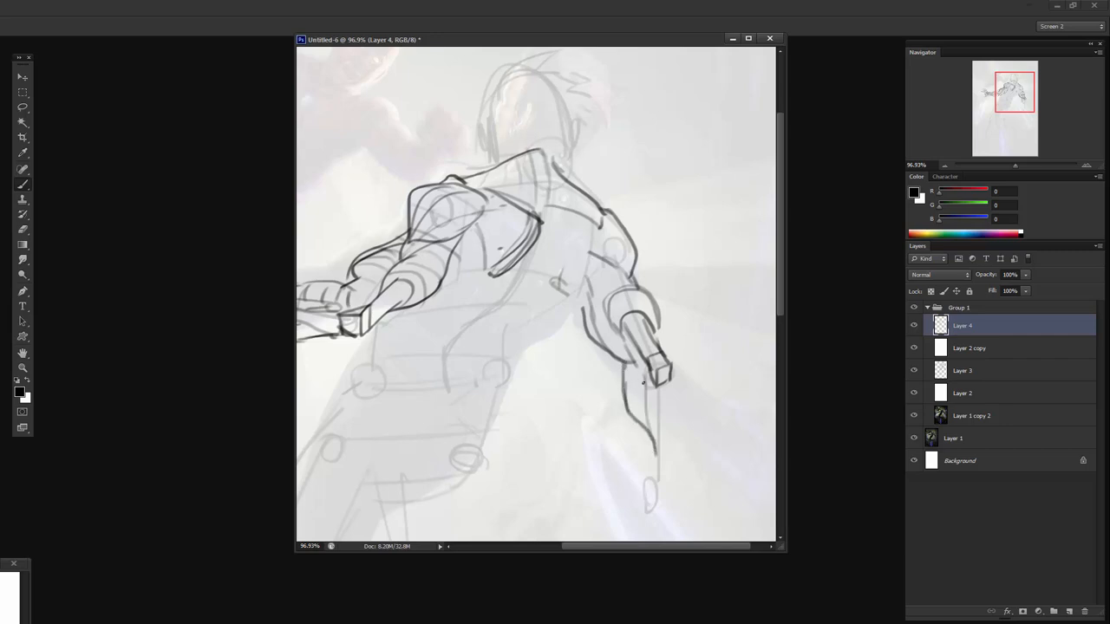
{"action": "left_click_drag", "start_coordinate": [641, 381], "coordinate": [662, 442]}
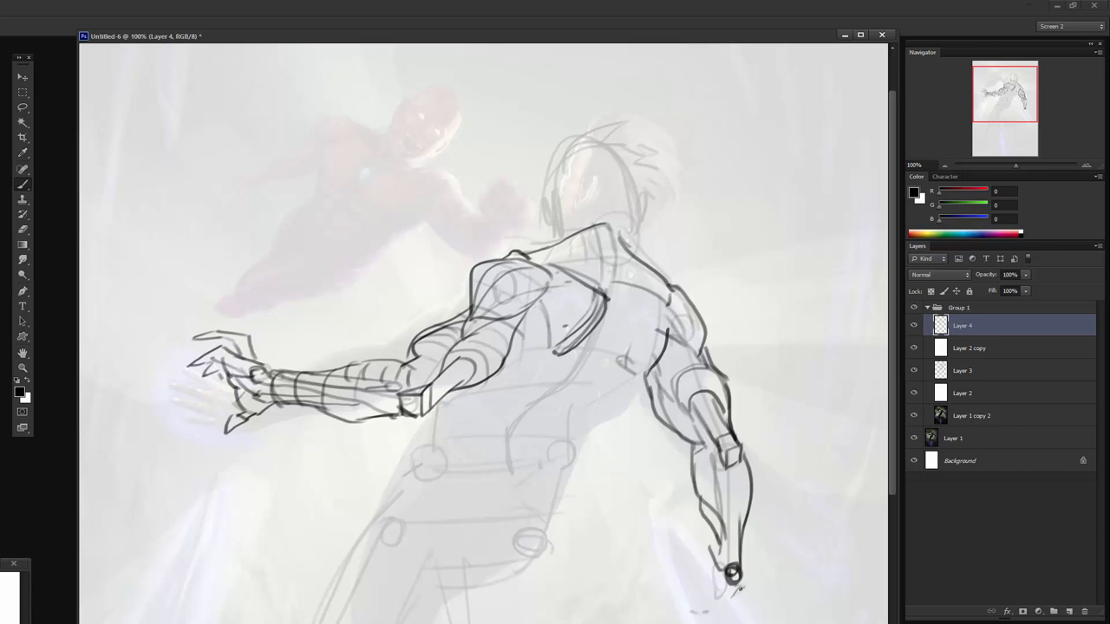
Step: Sketch the lower hand as a clenched fist at the end of the arm
{"action": "left_click_drag", "start_coordinate": [728, 573], "coordinate": [685, 610]}
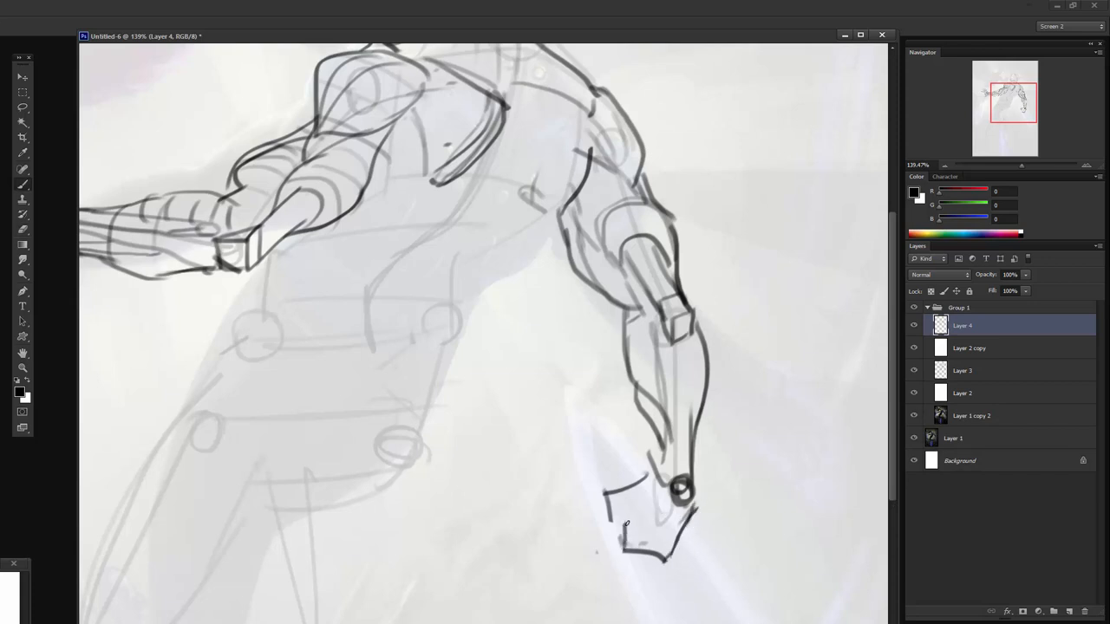
{"action": "left_click_drag", "start_coordinate": [624, 523], "coordinate": [659, 541]}
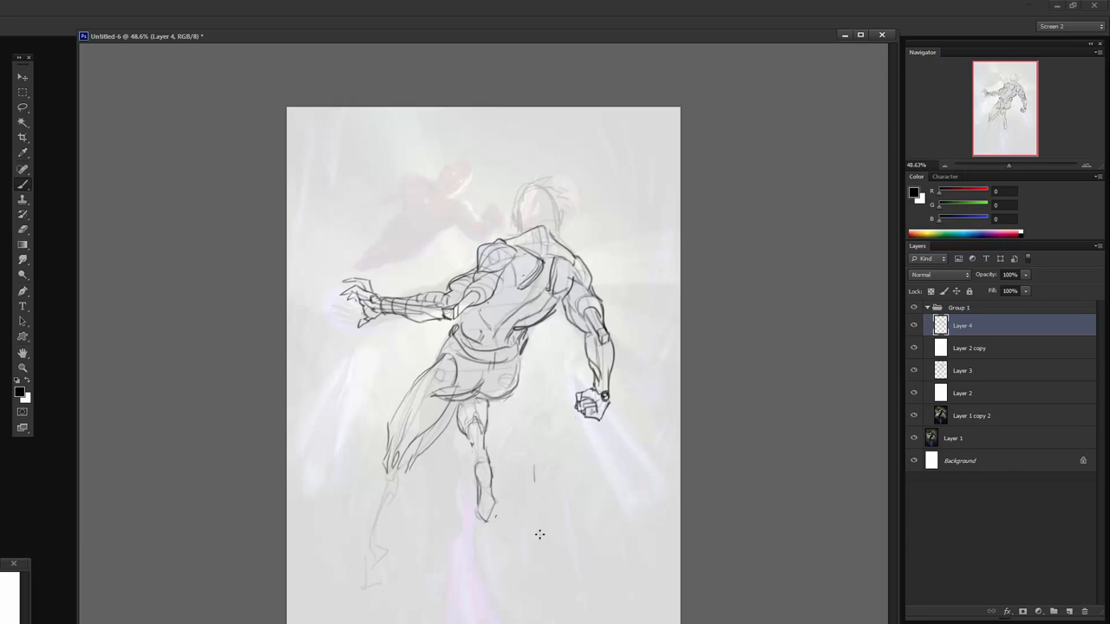
Step: Sketch the boot's upper, sole and toe beneath the hero's leg on Layer 4
{"action": "left_click_drag", "start_coordinate": [534, 465], "coordinate": [575, 517]}
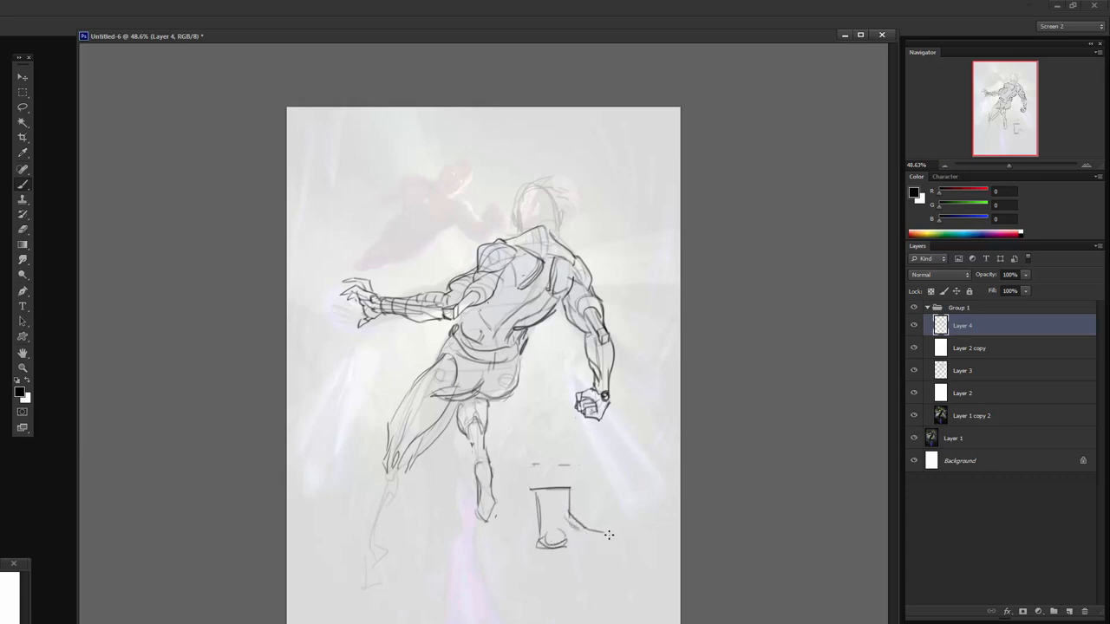
{"action": "left_click_drag", "start_coordinate": [575, 542], "coordinate": [616, 545]}
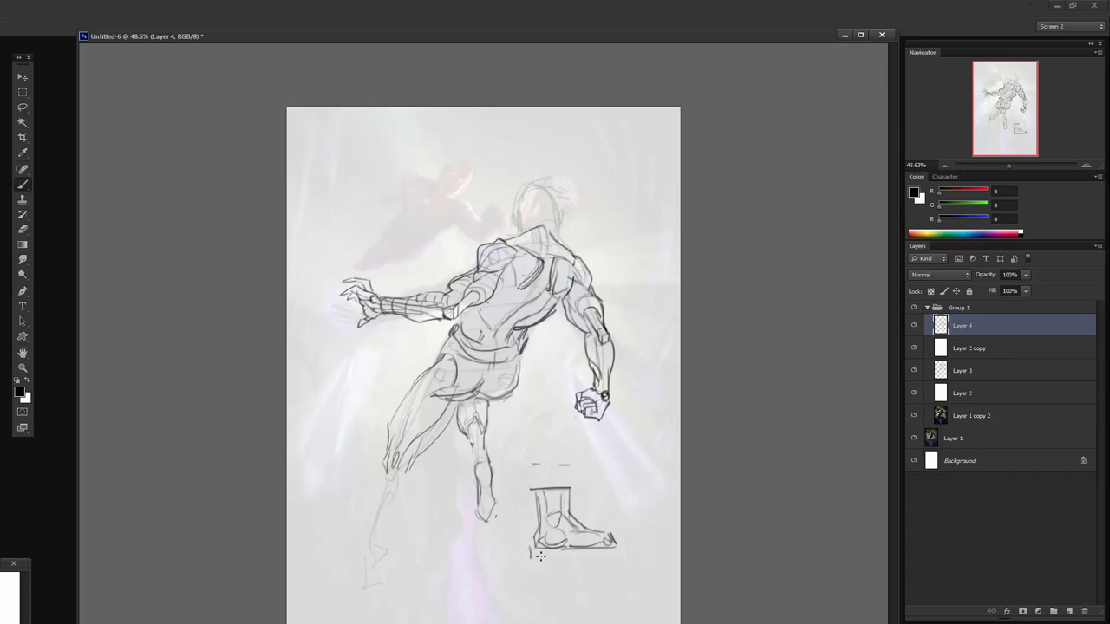
{"action": "left_click_drag", "start_coordinate": [538, 552], "coordinate": [621, 551]}
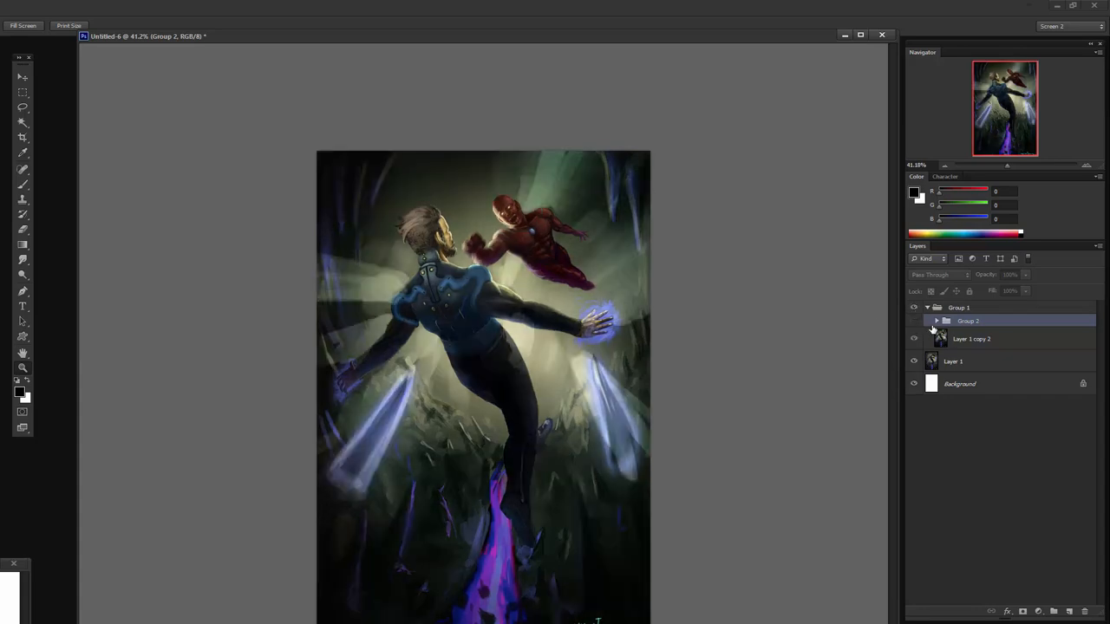
Step: Expand Group 2 in the Layers panel to reveal its nested layers
{"action": "left_click", "coordinate": [936, 319]}
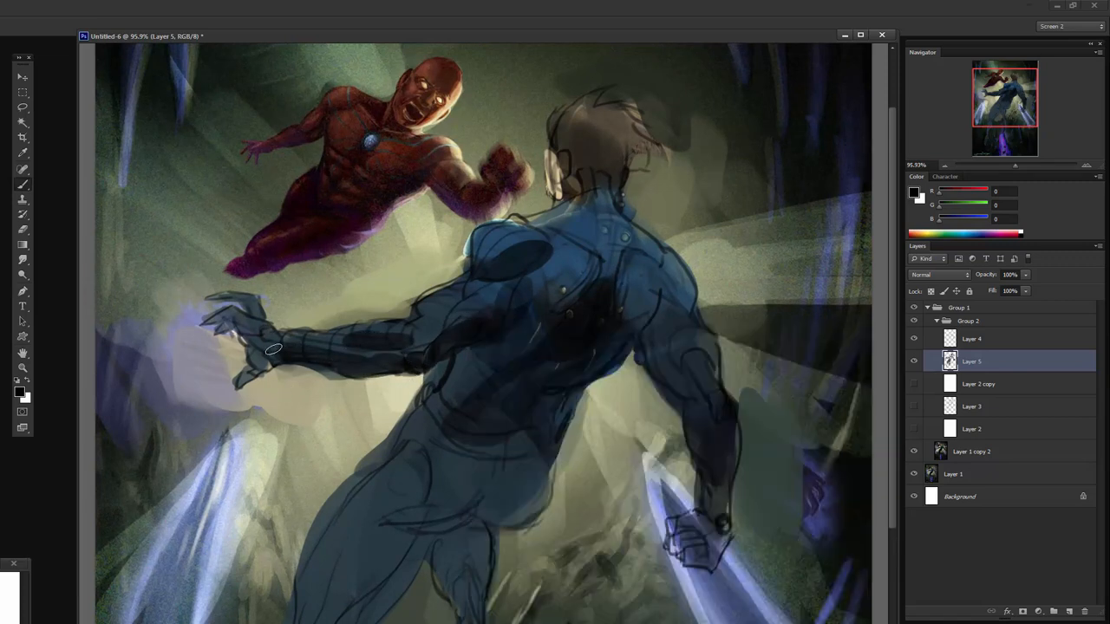
Step: Paint dark blue shading and seam lines across the hero's back and shoulders
{"action": "left_click_drag", "start_coordinate": [274, 351], "coordinate": [583, 291]}
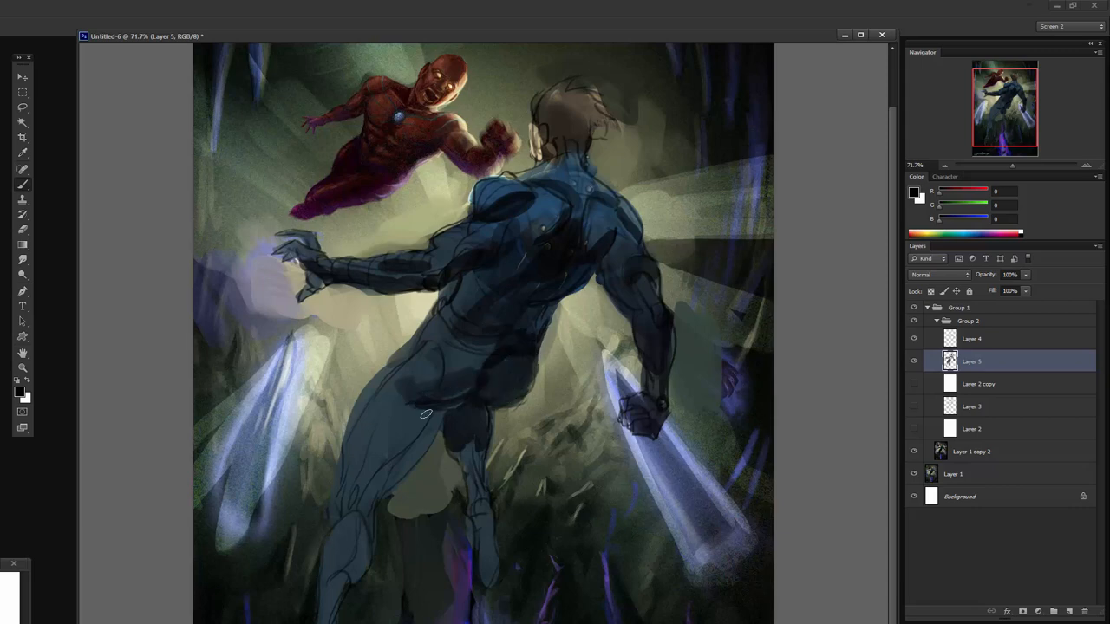
{"action": "left_click_drag", "start_coordinate": [425, 414], "coordinate": [464, 365]}
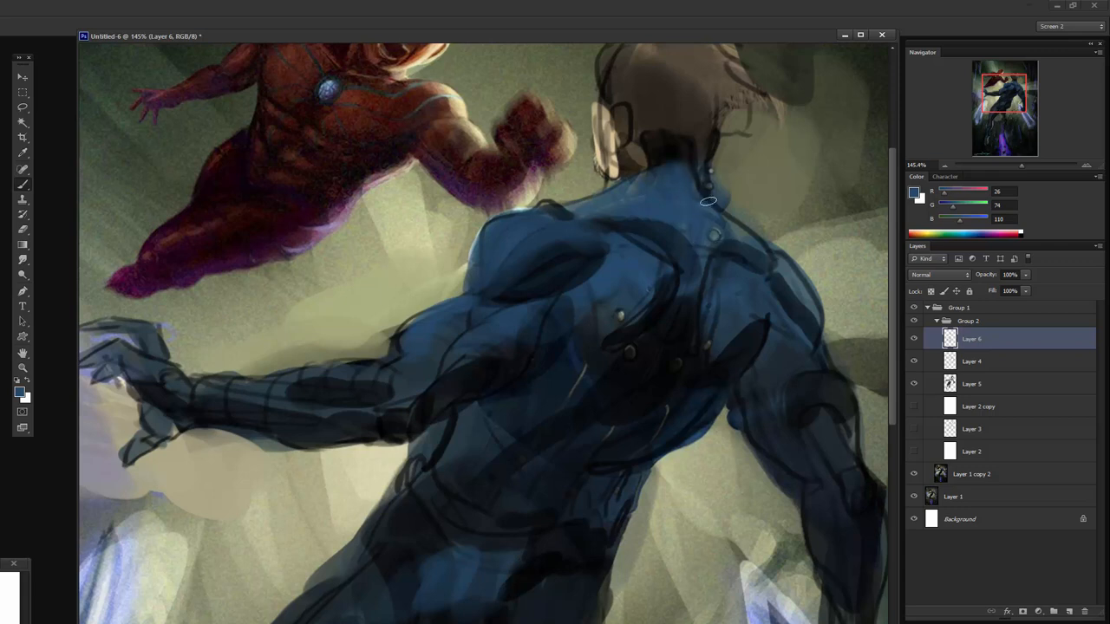
{"action": "left_click_drag", "start_coordinate": [708, 201], "coordinate": [676, 226]}
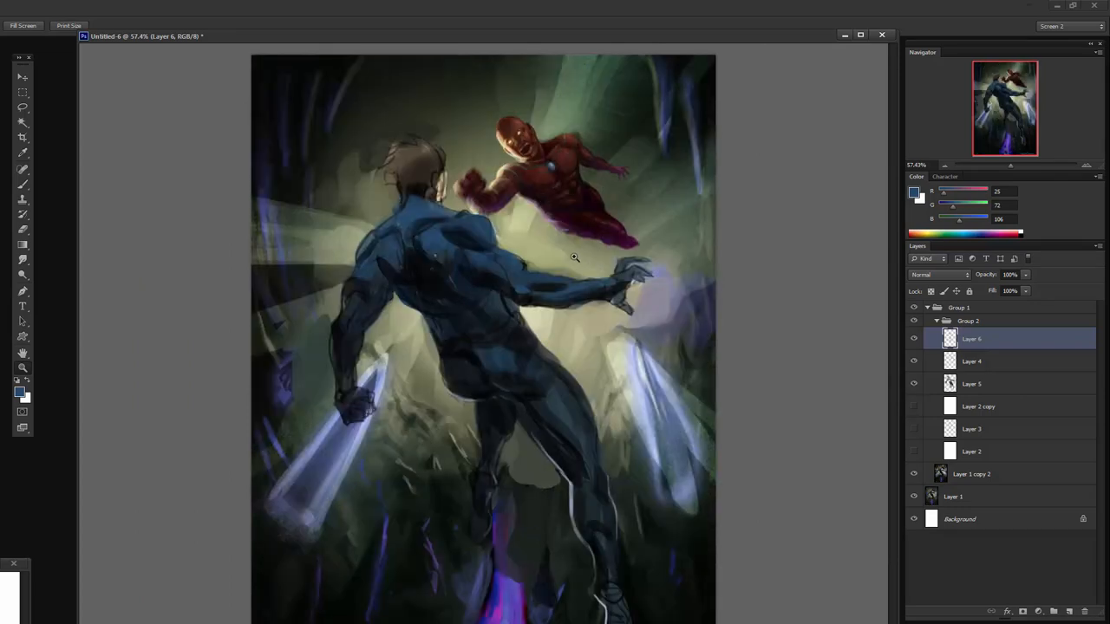
{"action": "mouse_move", "coordinate": [575, 338]}
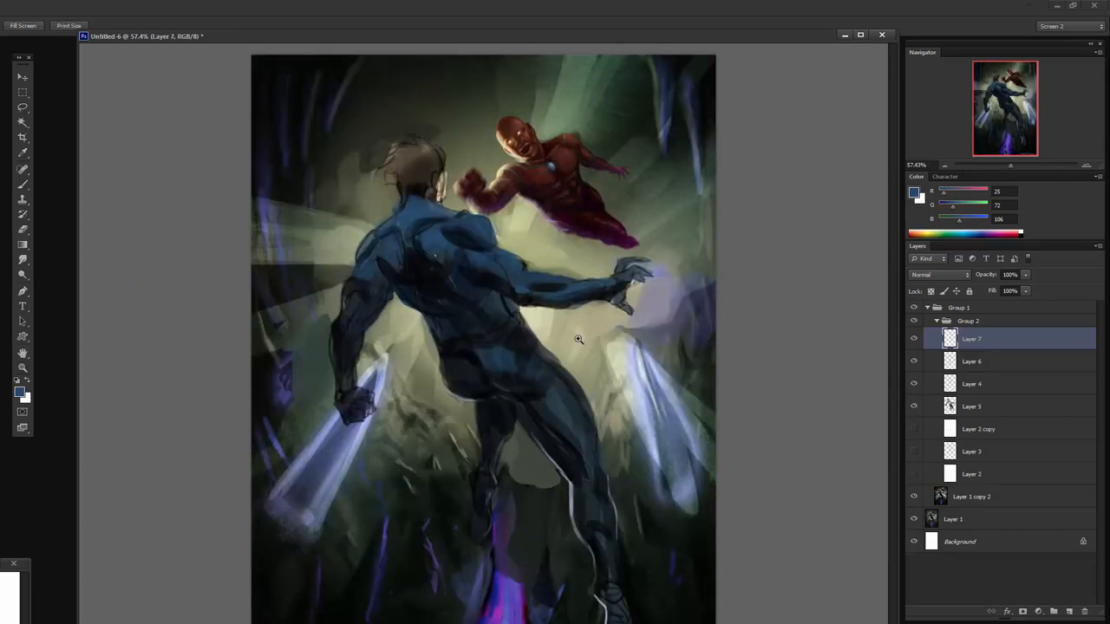
Step: Choose a soft warm pale yellow as the foreground colour in the Color Picker and confirm it
{"action": "left_click", "coordinate": [14, 390]}
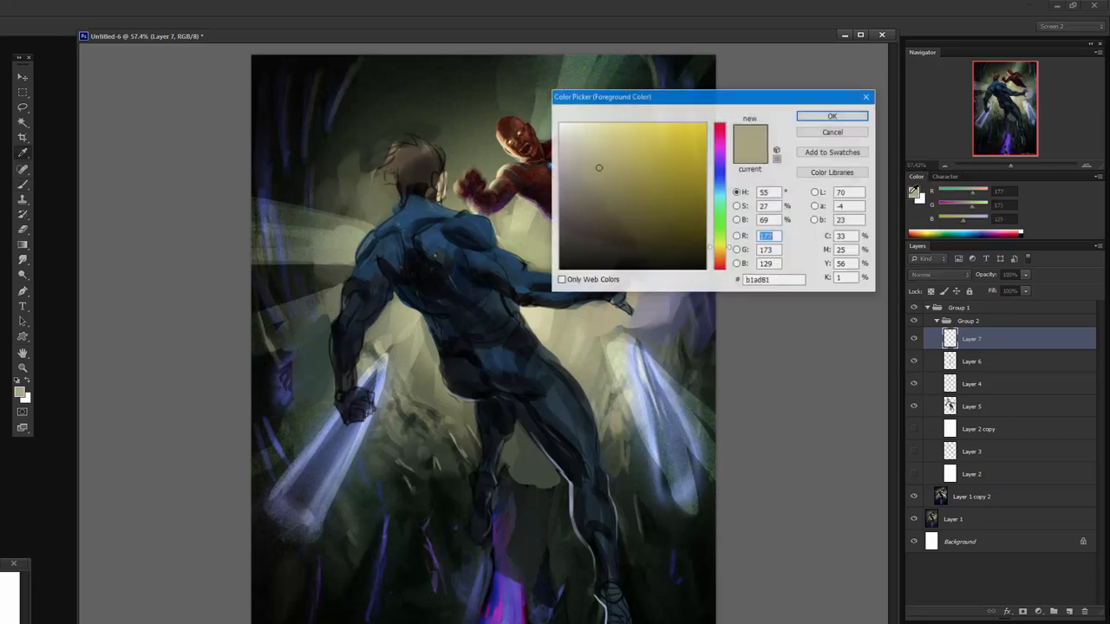
{"action": "left_click", "coordinate": [833, 114]}
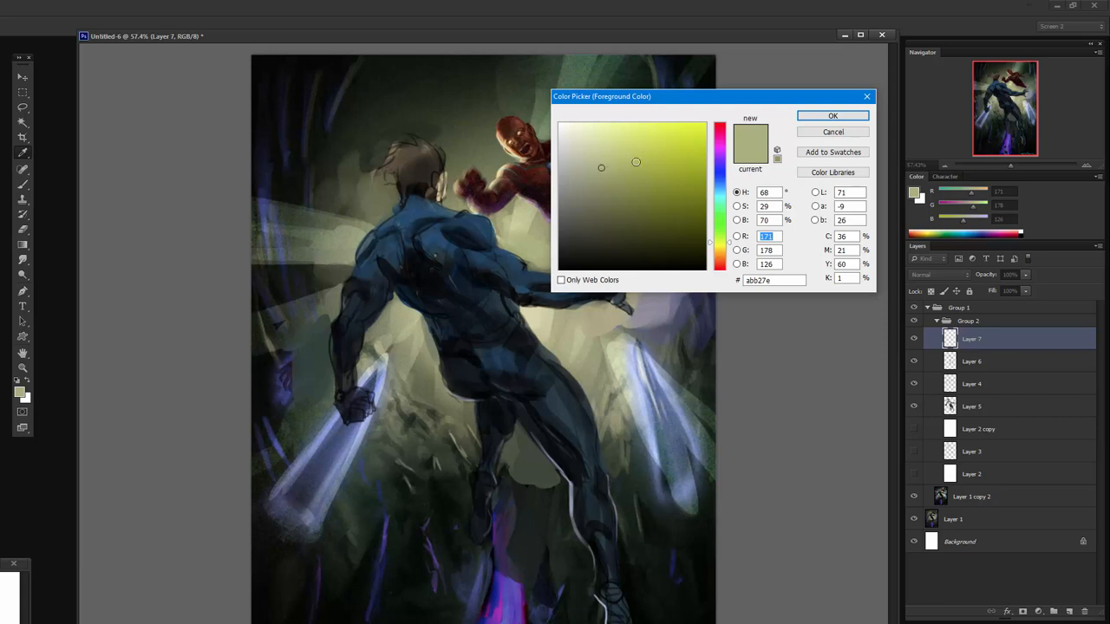
{"action": "left_click", "coordinate": [655, 129]}
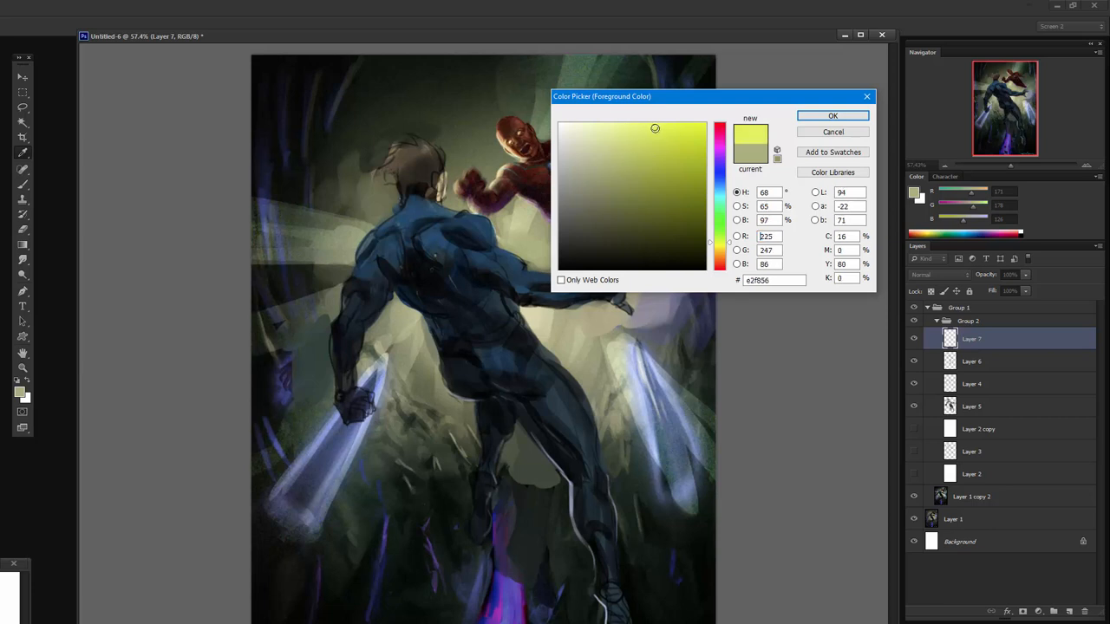
{"action": "left_click", "coordinate": [676, 142]}
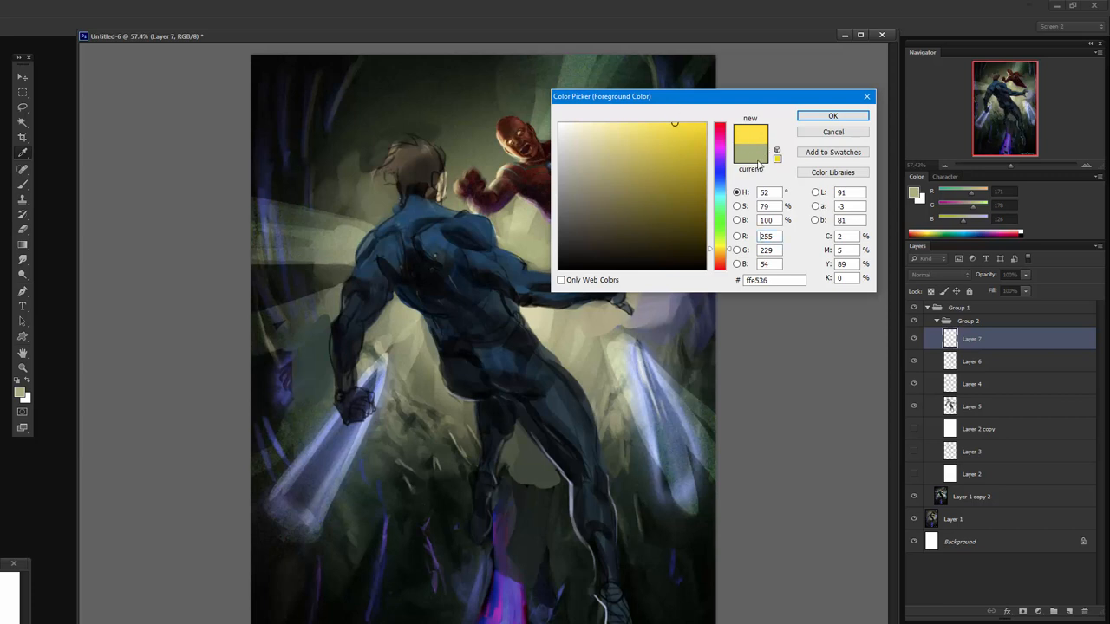
{"action": "mouse_move", "coordinate": [763, 160]}
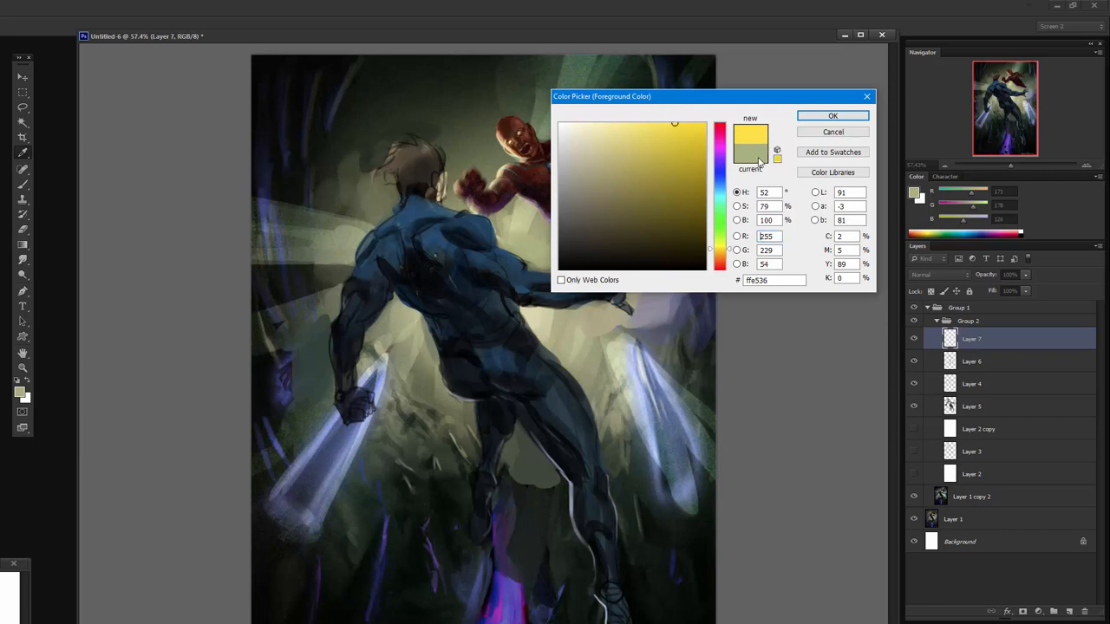
{"action": "left_click", "coordinate": [650, 133]}
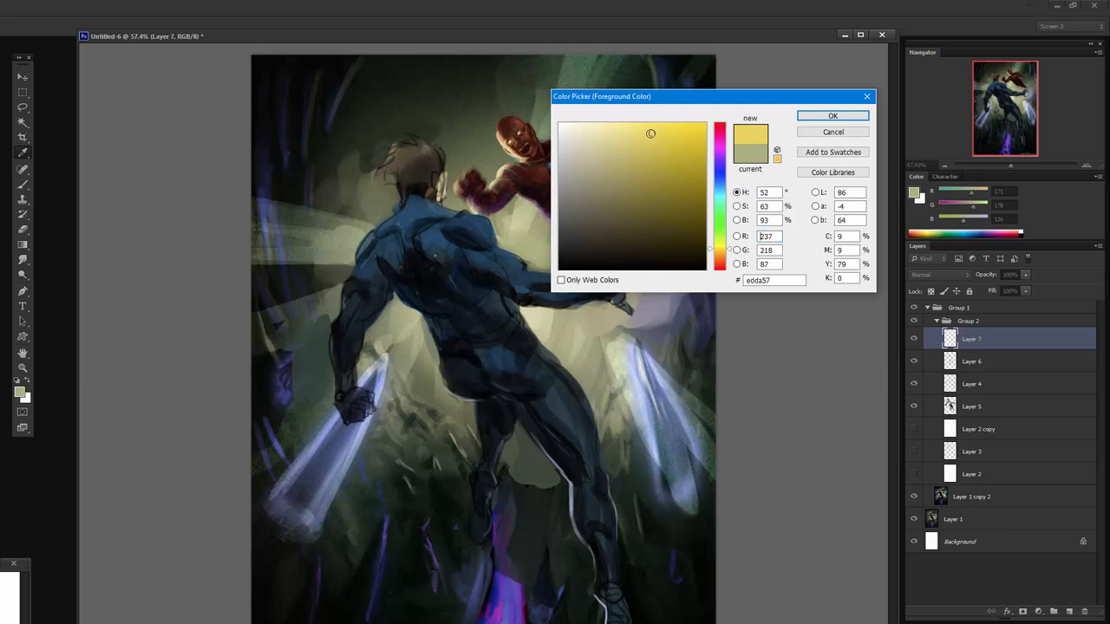
{"action": "left_click", "coordinate": [655, 125]}
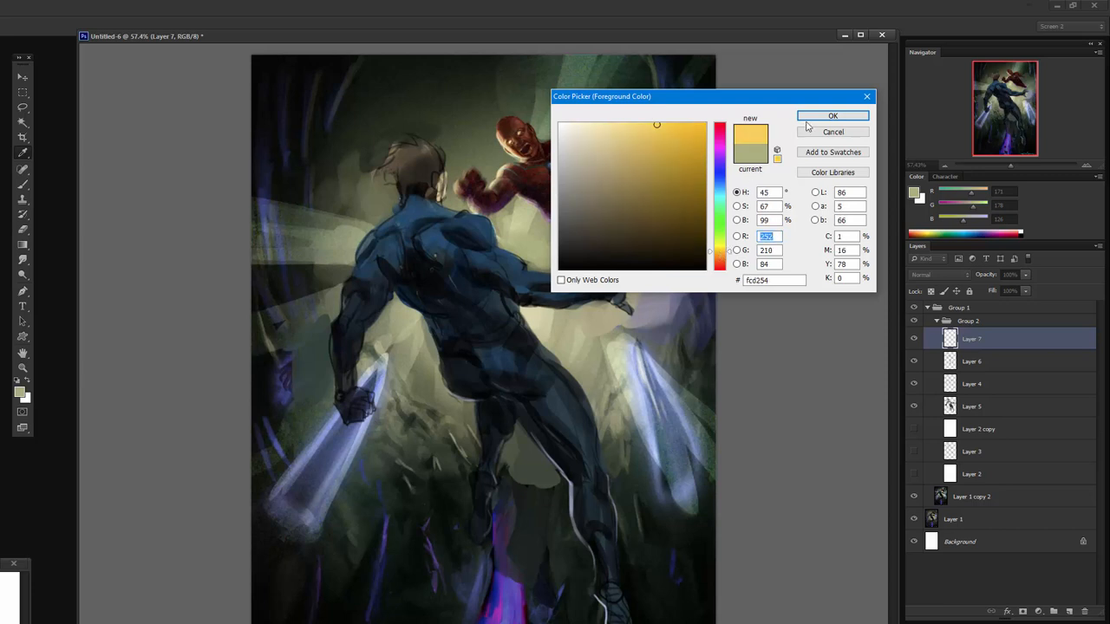
{"action": "left_click", "coordinate": [832, 114]}
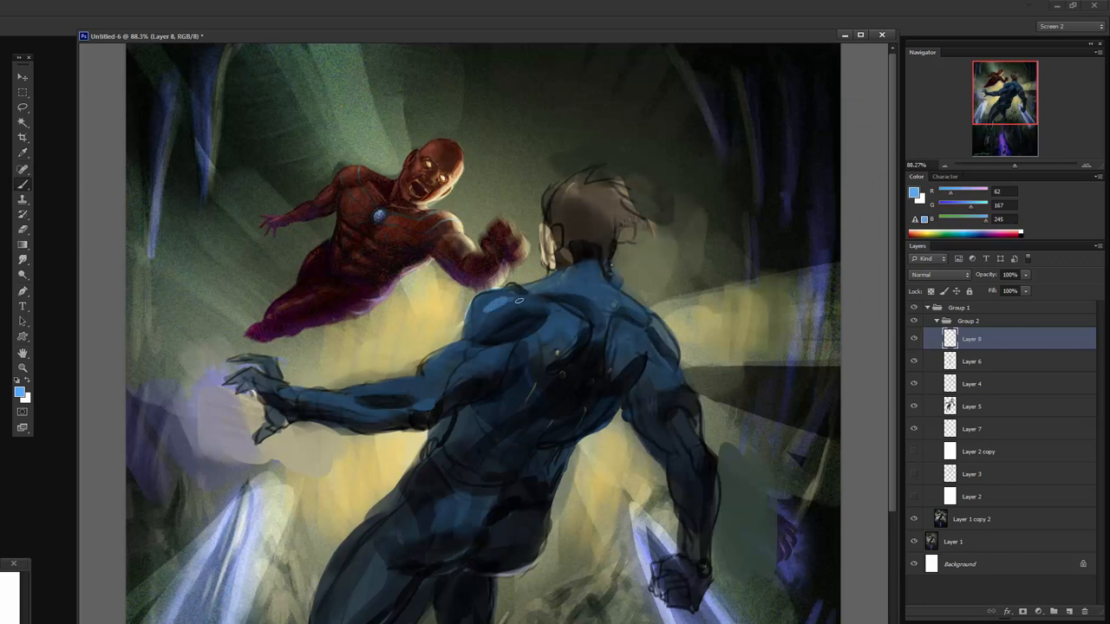
{"action": "mouse_move", "coordinate": [538, 326]}
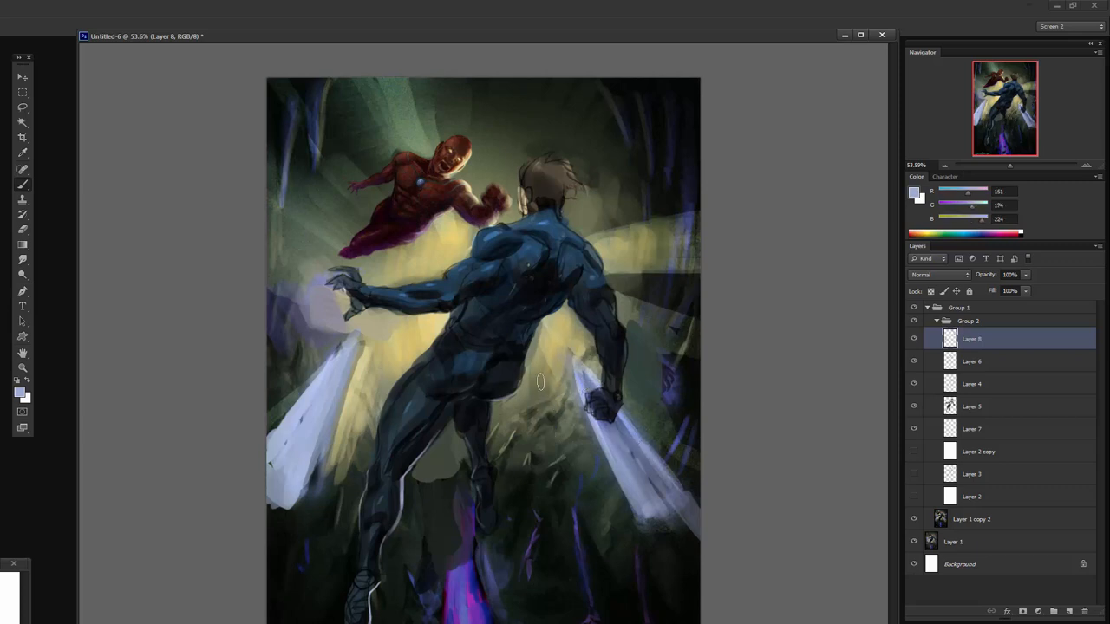
{"action": "mouse_move", "coordinate": [304, 146]}
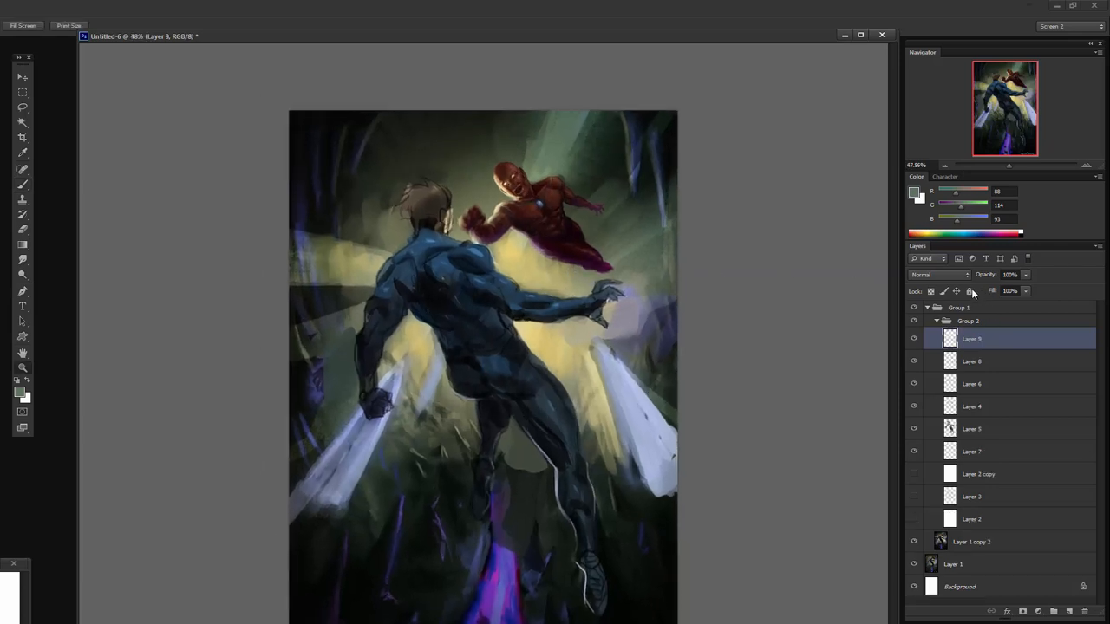
Step: Add a new layer for the signature in the lower-left corner
{"action": "left_click", "coordinate": [937, 274]}
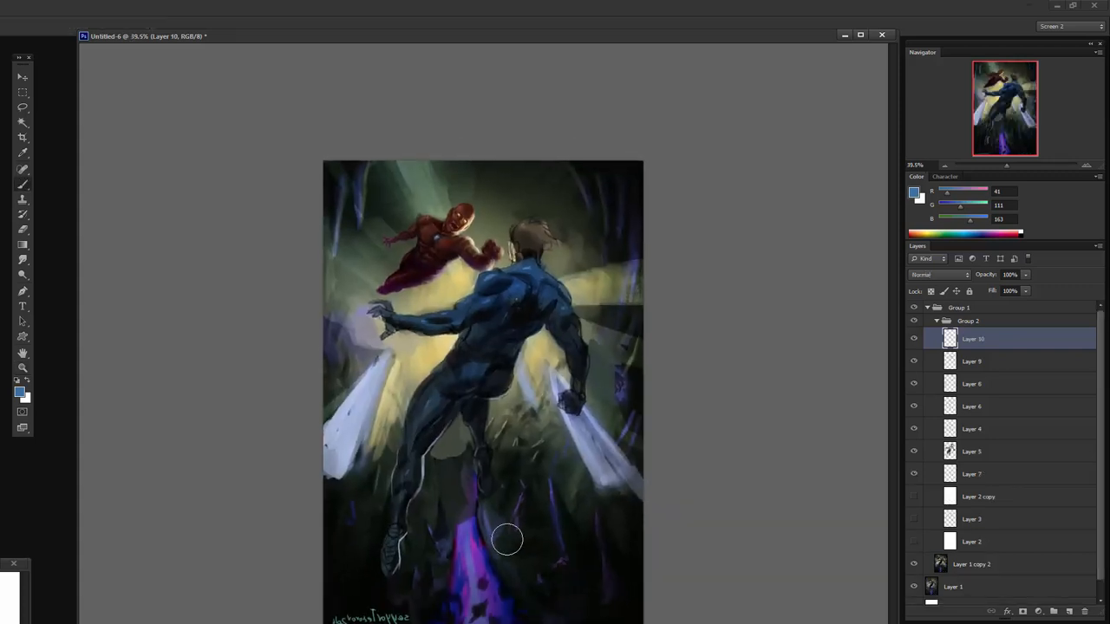
Step: Brush warm yellow over the illustration for the unifying overlay tint
{"action": "left_click_drag", "start_coordinate": [506, 537], "coordinate": [451, 615]}
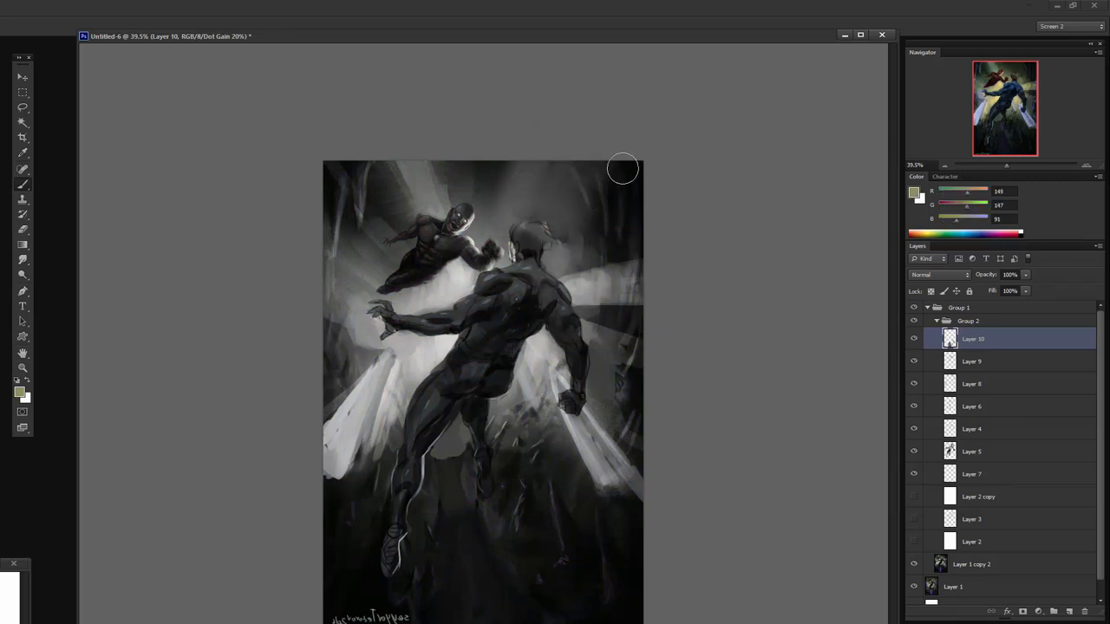
{"action": "mouse_move", "coordinate": [364, 363]}
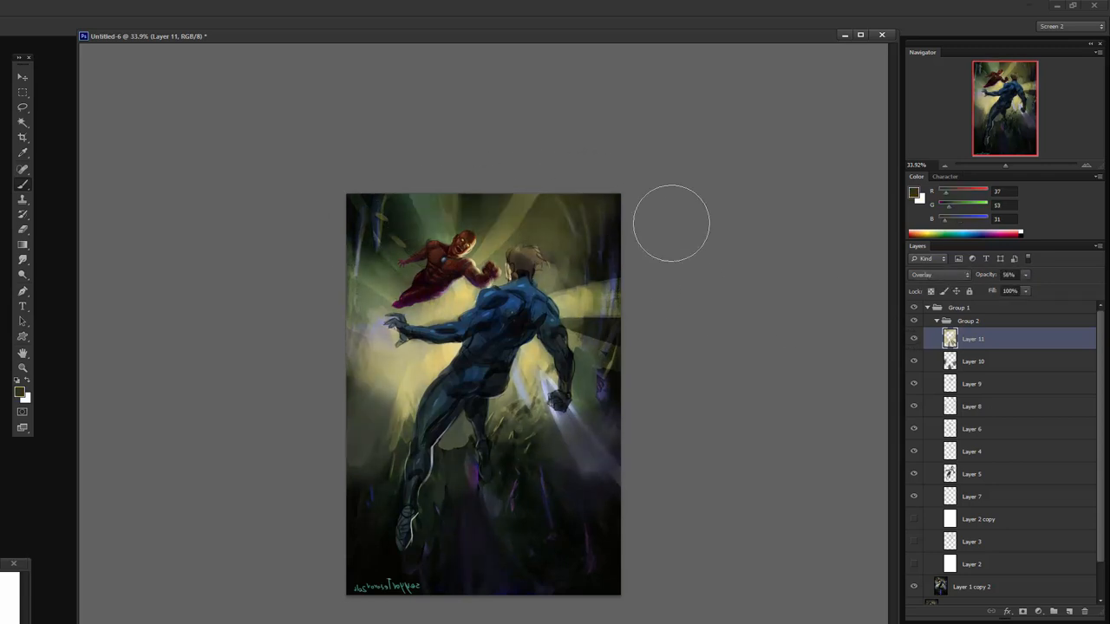
{"action": "left_click_drag", "start_coordinate": [672, 222], "coordinate": [489, 402]}
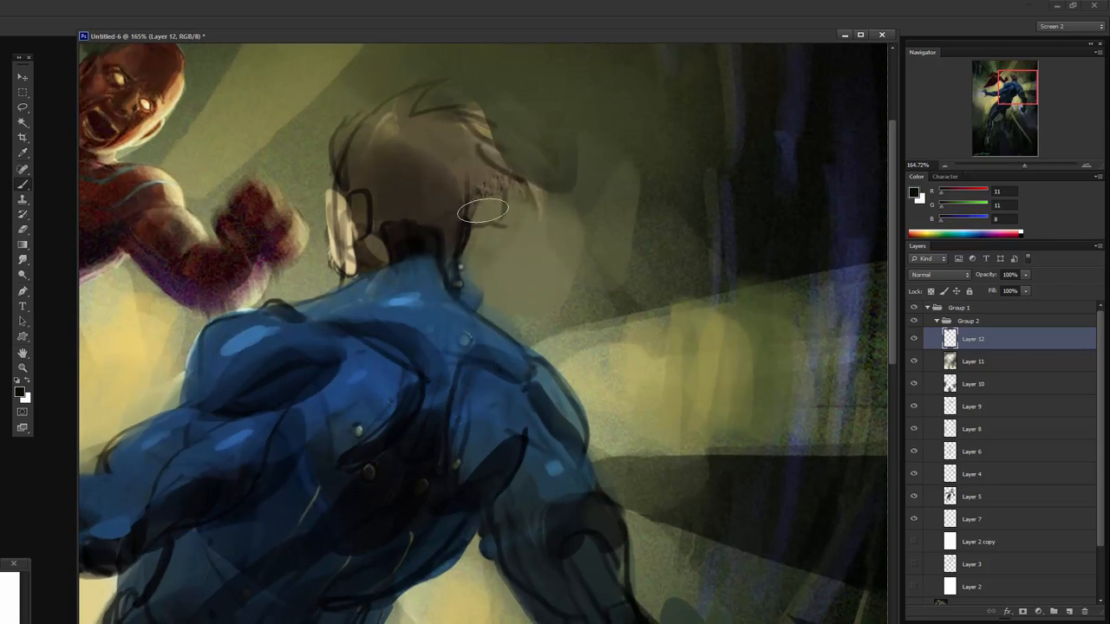
Step: Paint lighter highlights into the blue-suited hero's hair
{"action": "left_click_drag", "start_coordinate": [482, 210], "coordinate": [520, 215]}
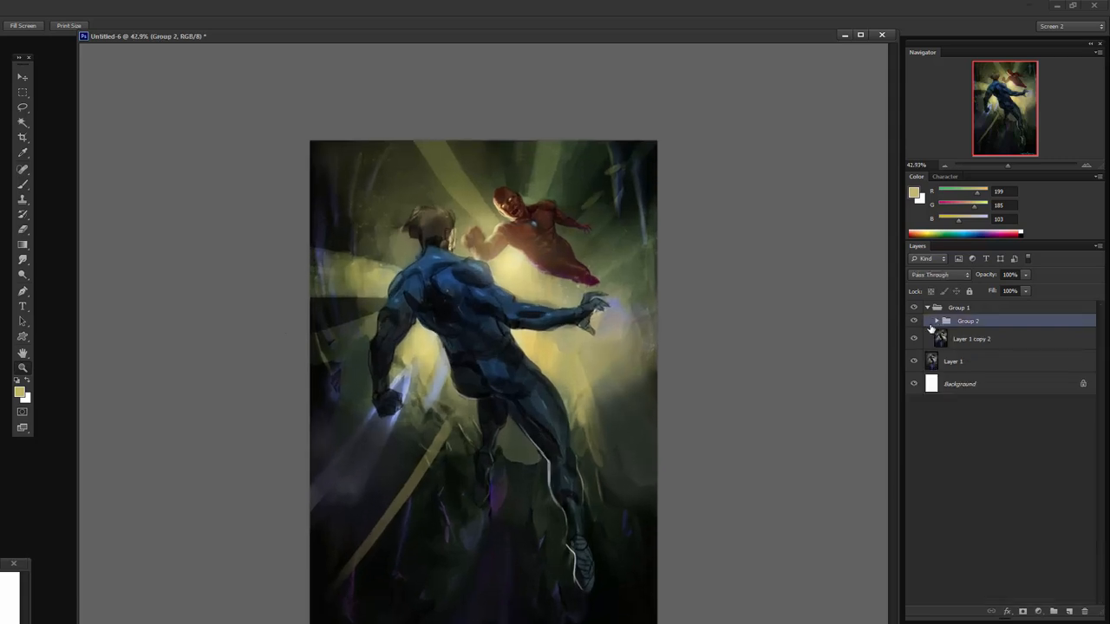
{"action": "left_click", "coordinate": [915, 309]}
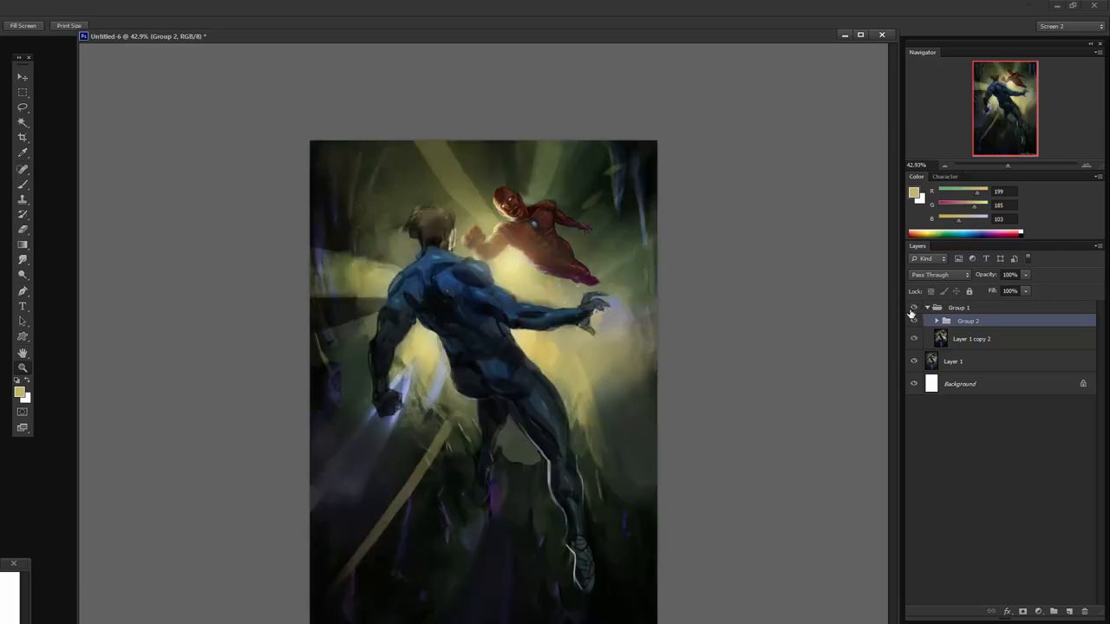
{"action": "left_click", "coordinate": [913, 307]}
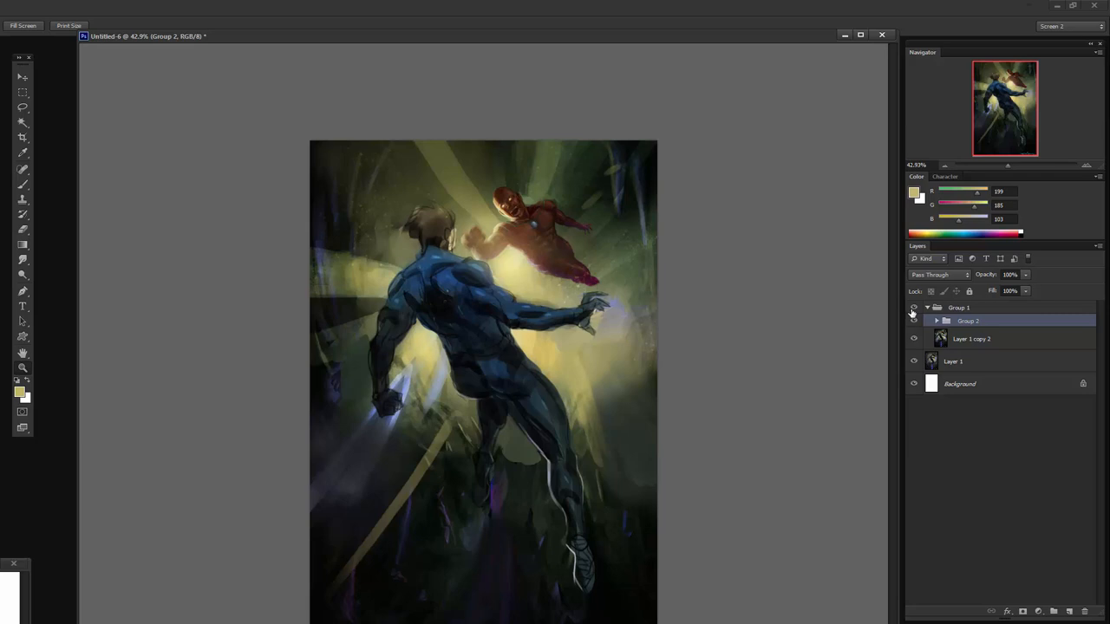